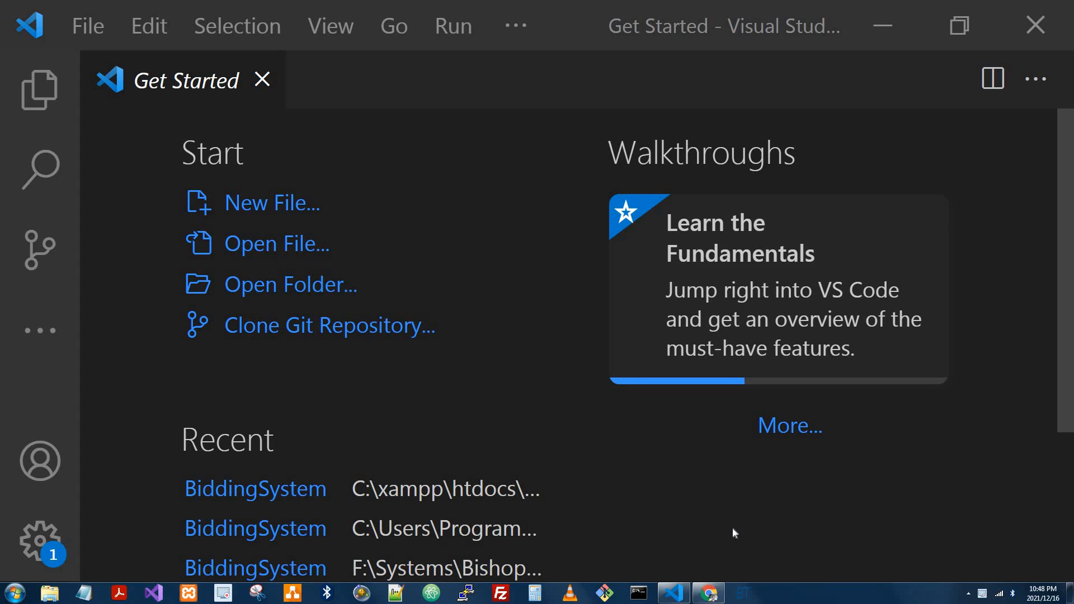
{"action": "mouse_move", "coordinate": [302, 332]}
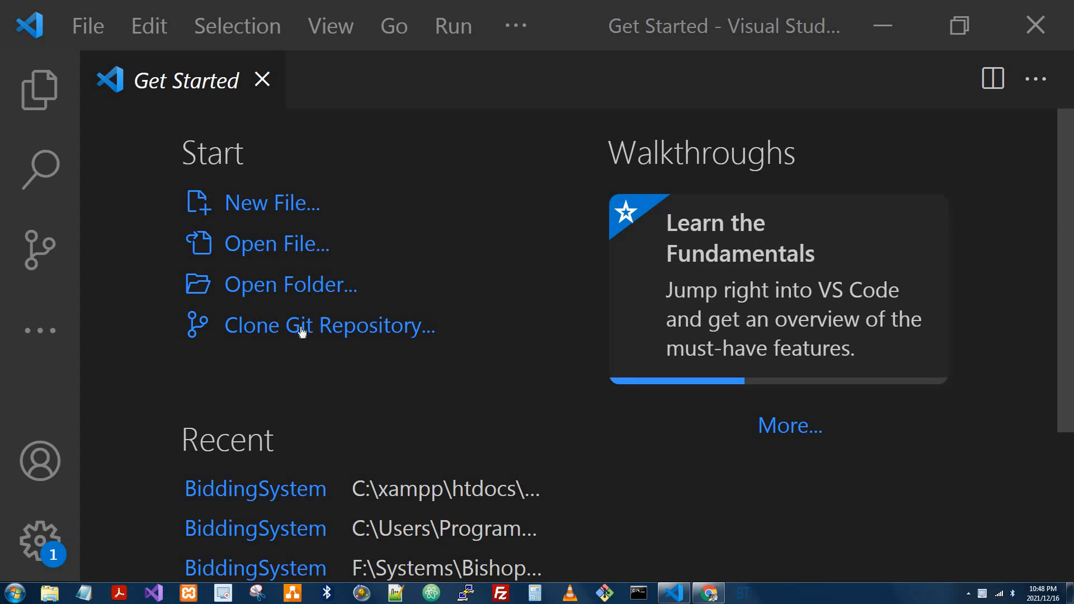
Start cloning a Git repository from the Get Started page and open github.com.
{"action": "left_click", "coordinate": [303, 326]}
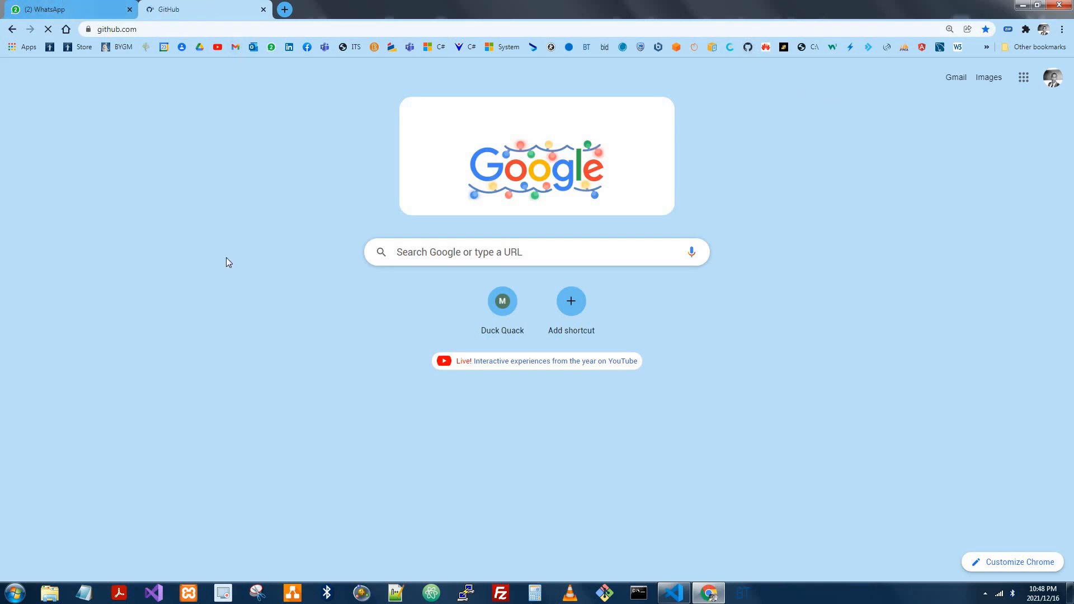
Open shikomatlala/studenttransportsystem from the GitHub dashboard's Repositories list.
{"action": "left_click", "coordinate": [196, 9]}
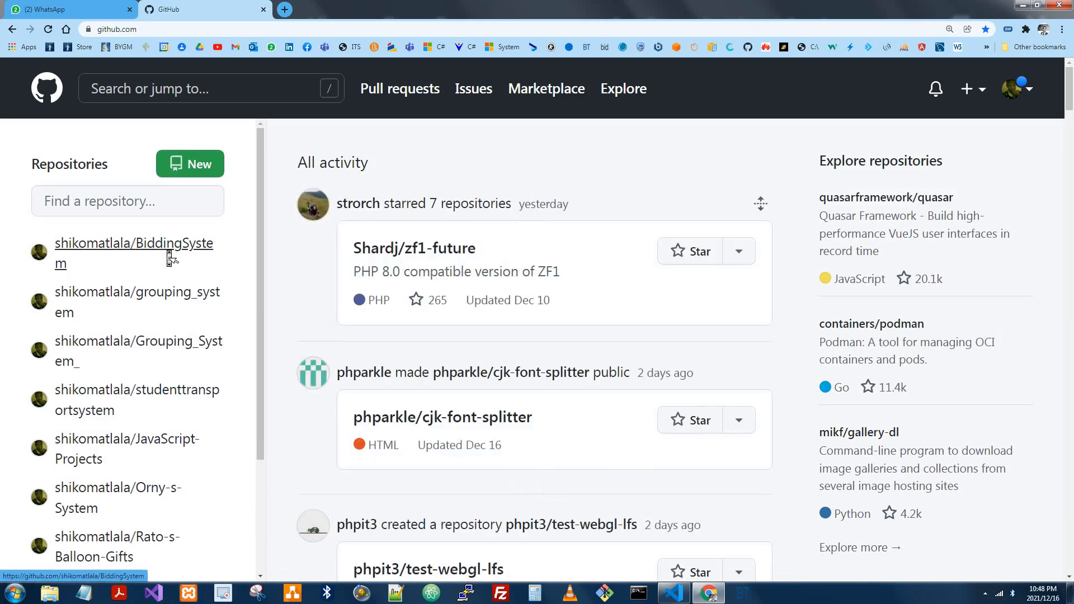
{"action": "scroll", "scroll_direction": "down", "scroll_amount": 3}
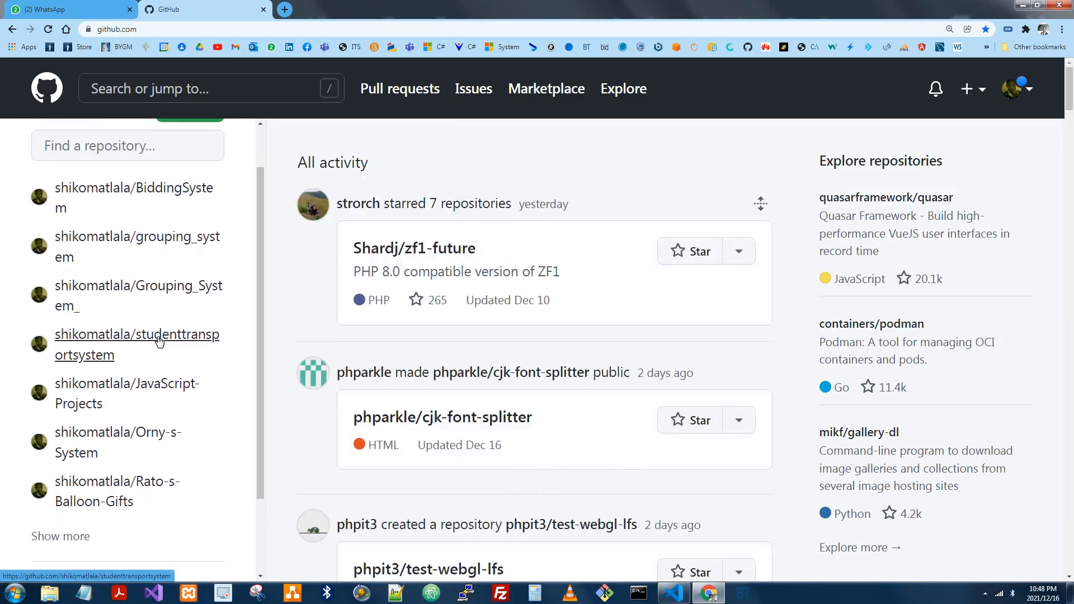
{"action": "mouse_move", "coordinate": [160, 341]}
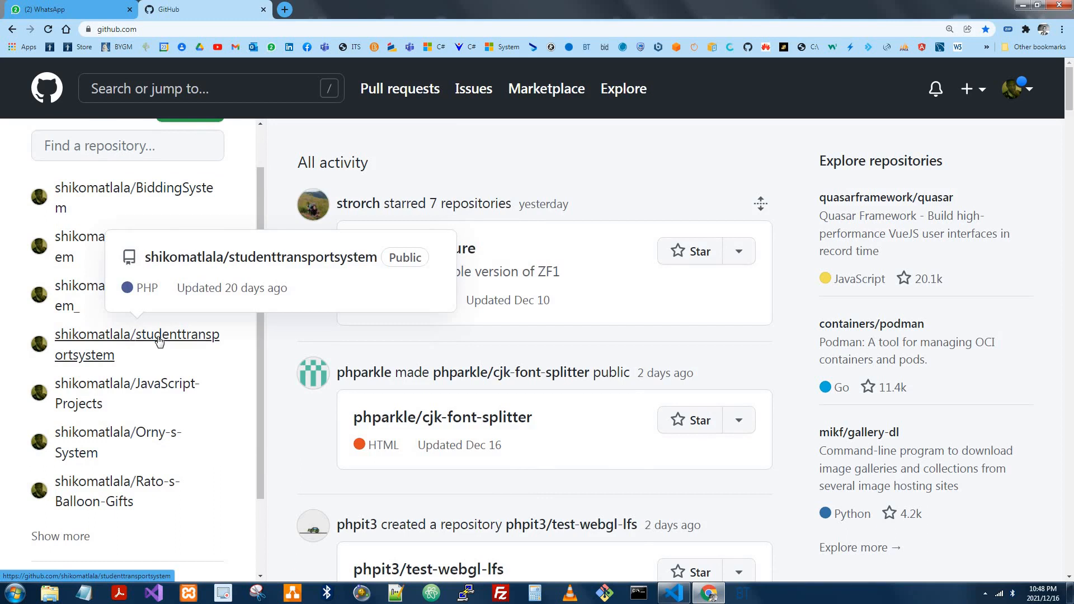
{"action": "left_click", "coordinate": [137, 345]}
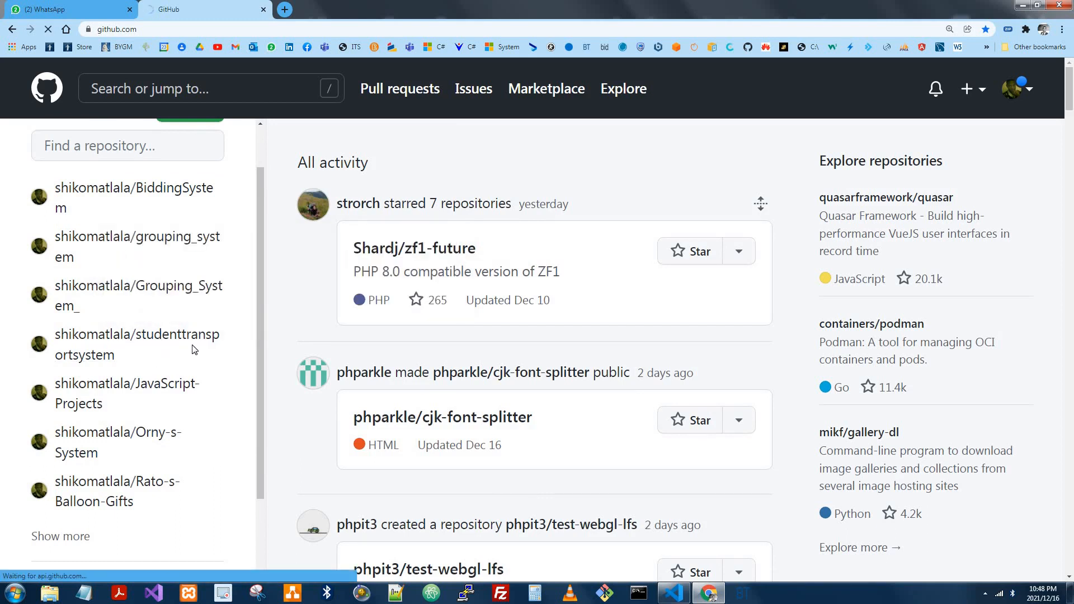
{"action": "left_click", "coordinate": [137, 344]}
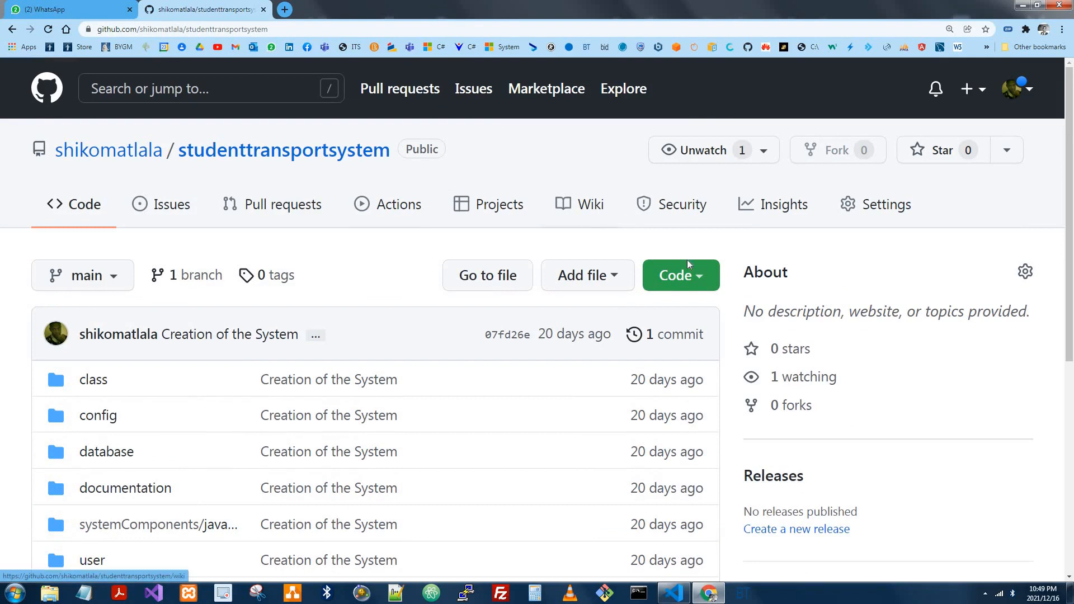
Copy the studenttransportsystem HTTPS clone URL from the Code menu.
{"action": "left_click", "coordinate": [680, 275]}
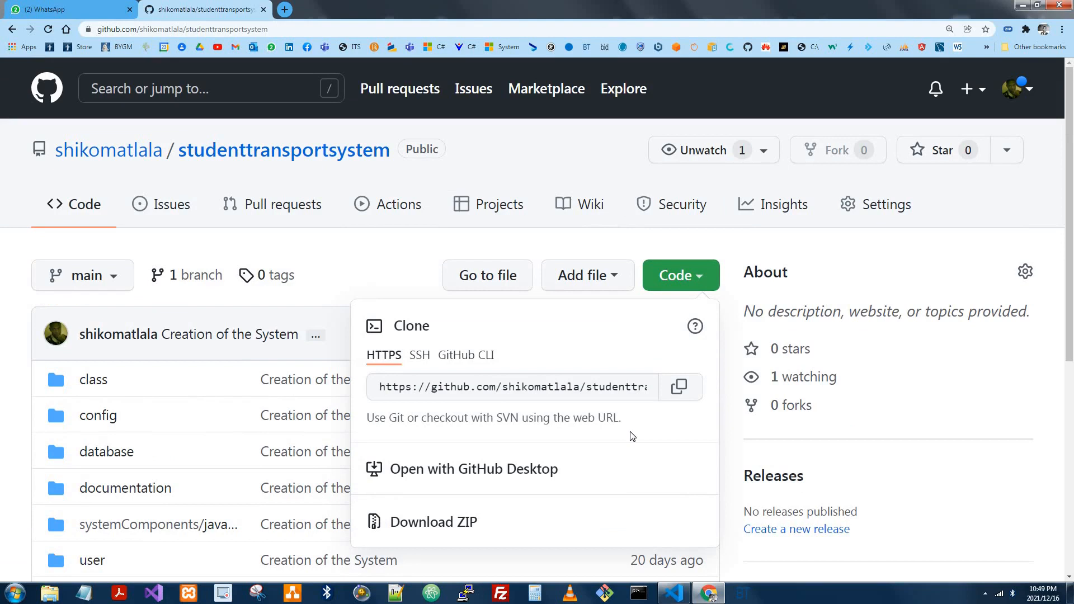
{"action": "mouse_move", "coordinate": [706, 199]}
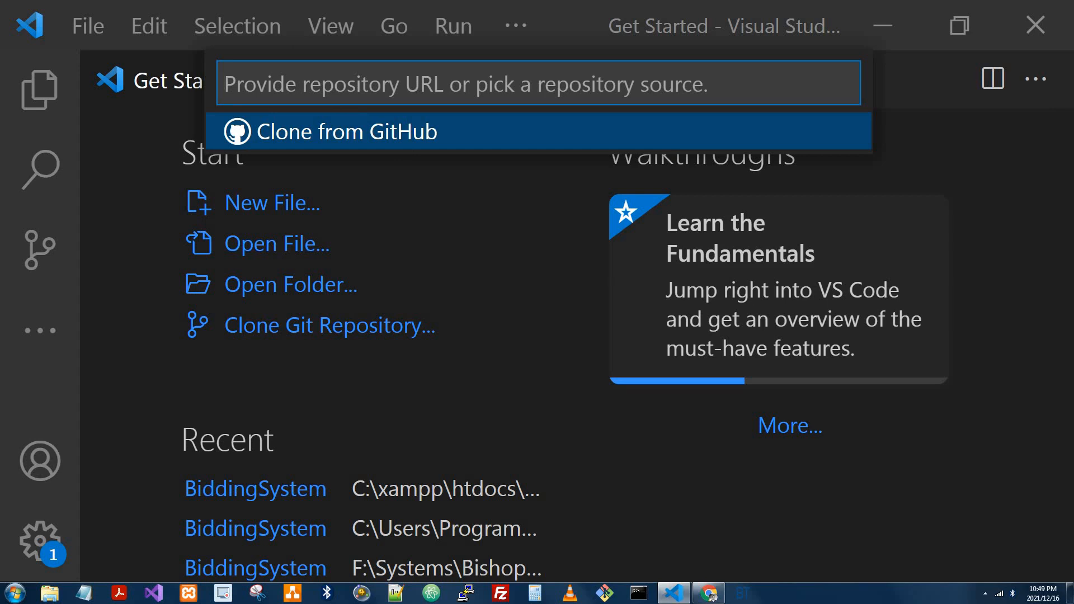
{"action": "mouse_move", "coordinate": [695, 86]}
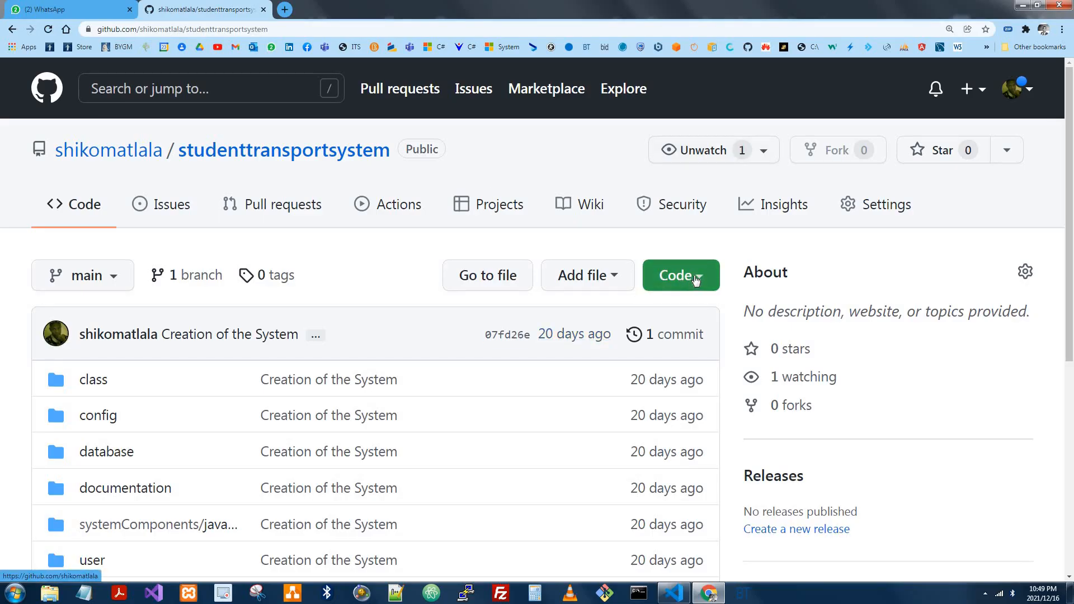
{"action": "left_click", "coordinate": [681, 275]}
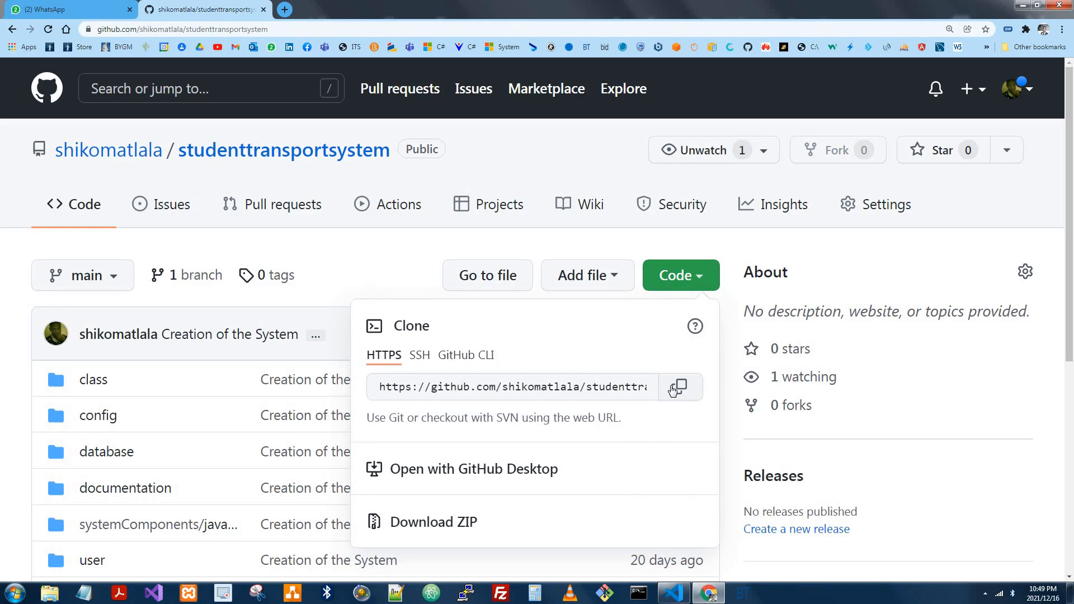
{"action": "left_click", "coordinate": [680, 387]}
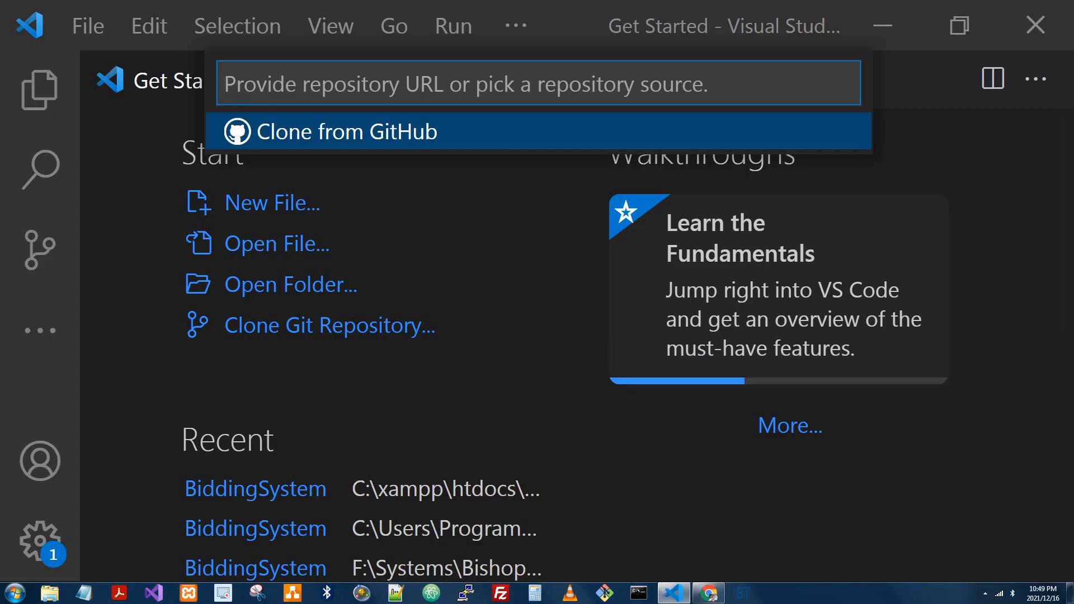
Paste the studenttransportsystem .git URL and pick the xampp folder on C:.
{"action": "type", "text": "https://github.com/shikomatlala/studenttransportsystem.git"}
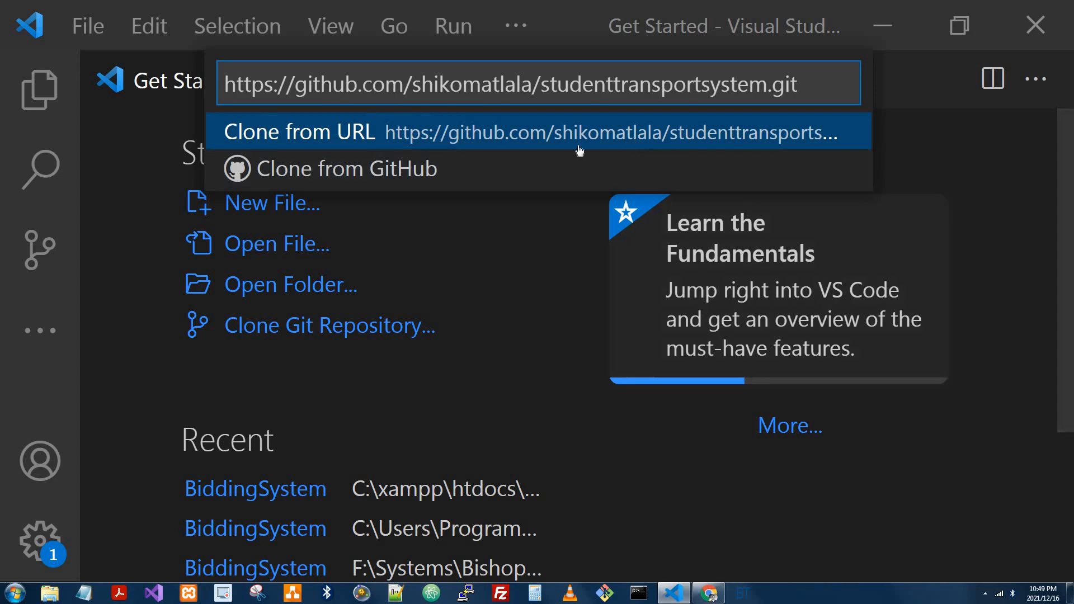
{"action": "mouse_move", "coordinate": [387, 172]}
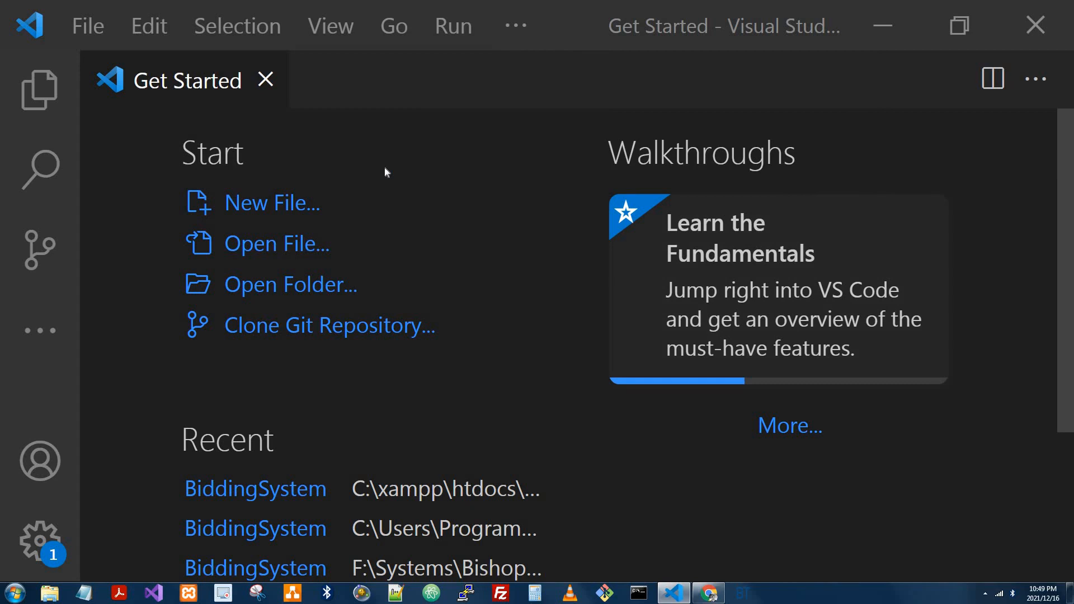
{"action": "left_click", "coordinate": [290, 284]}
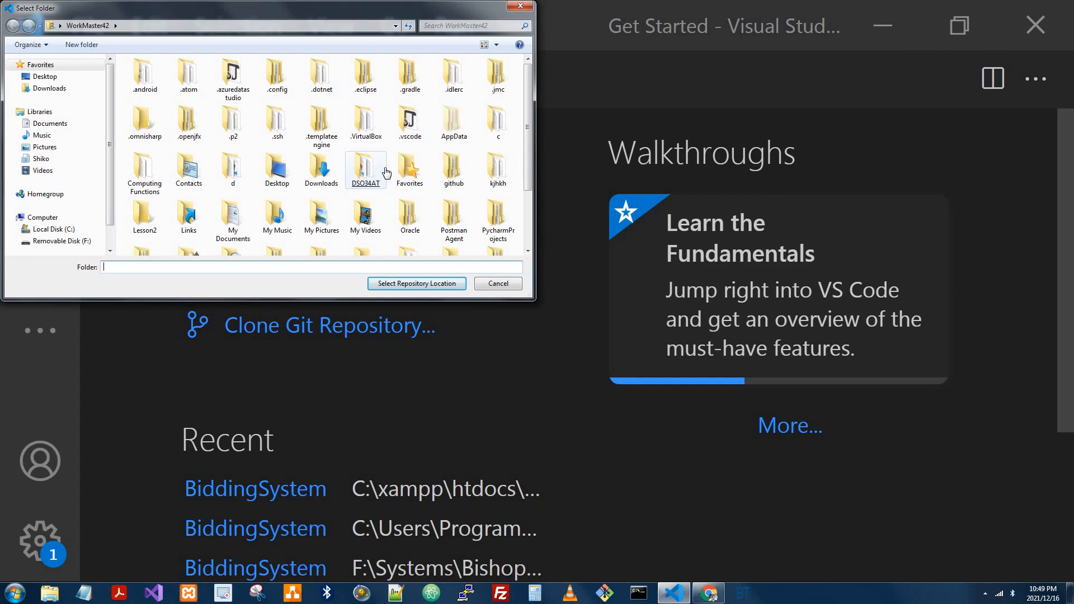
{"action": "mouse_move", "coordinate": [386, 171]}
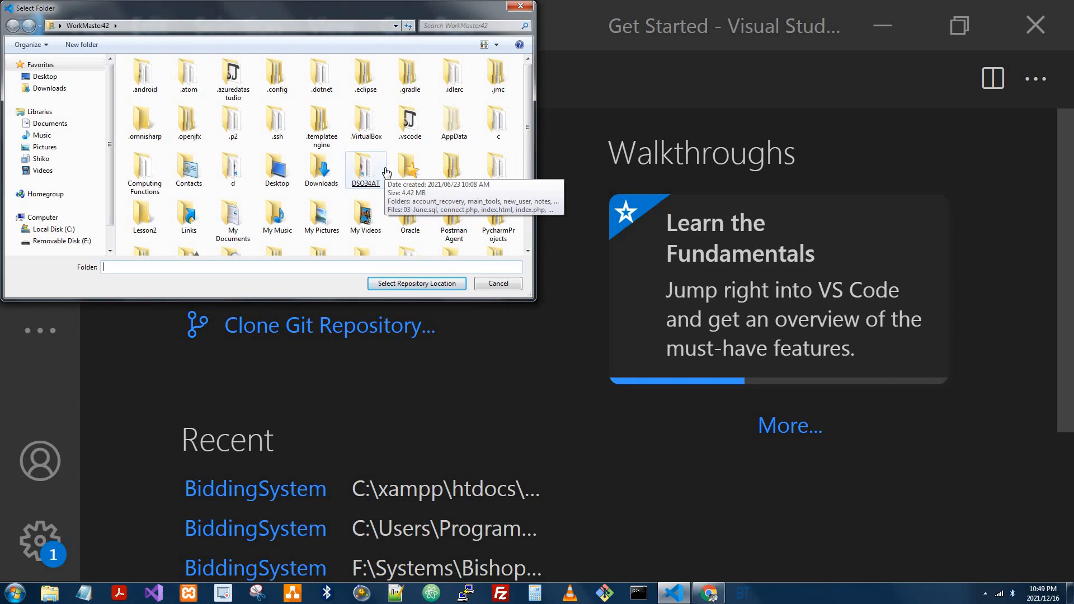
{"action": "scroll", "scroll_direction": "down", "scroll_amount": 3}
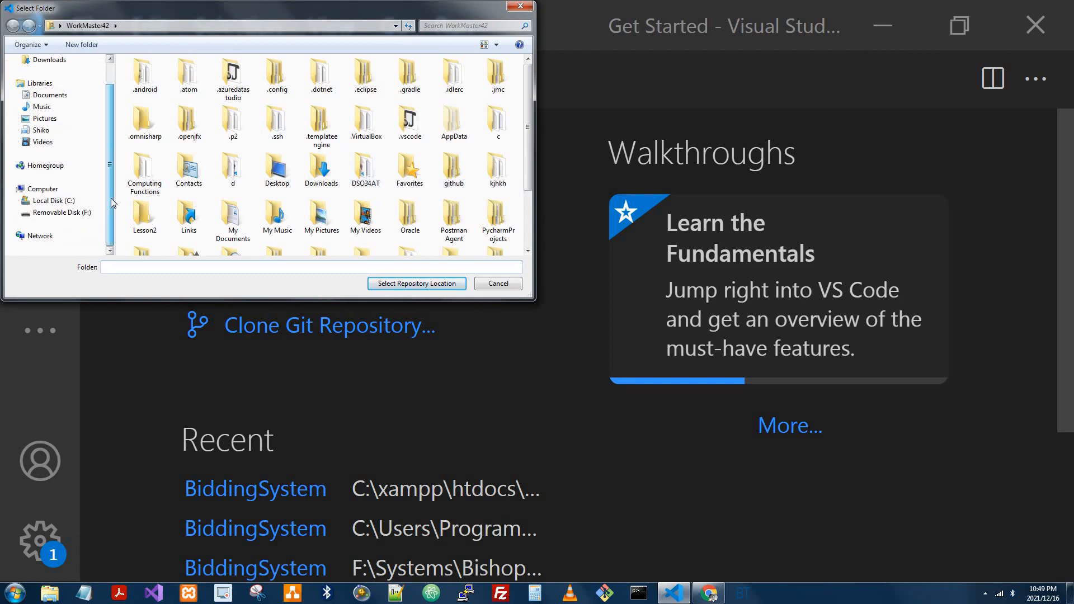
{"action": "mouse_move", "coordinate": [65, 205]}
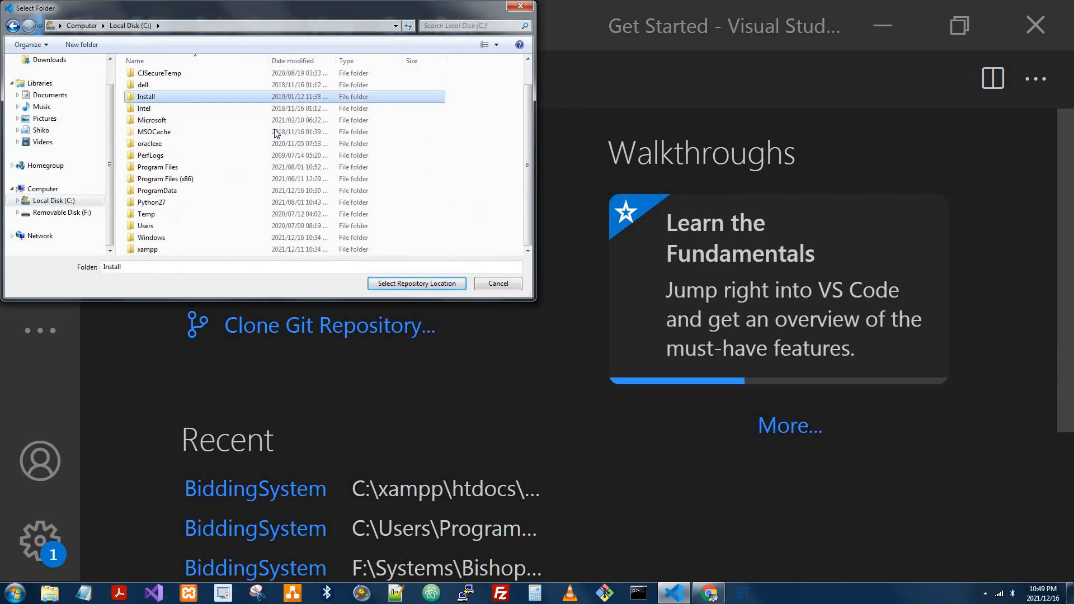
{"action": "left_click", "coordinate": [147, 249]}
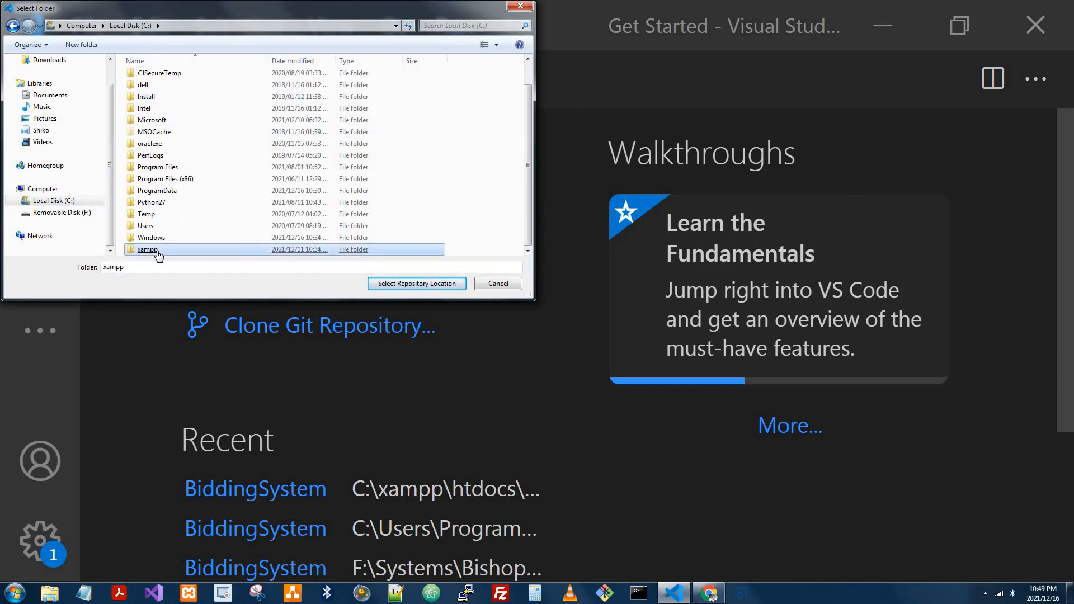
Browse into C:\xampp\htdocs\dashboard and select the old folder there.
{"action": "double_click", "coordinate": [147, 250]}
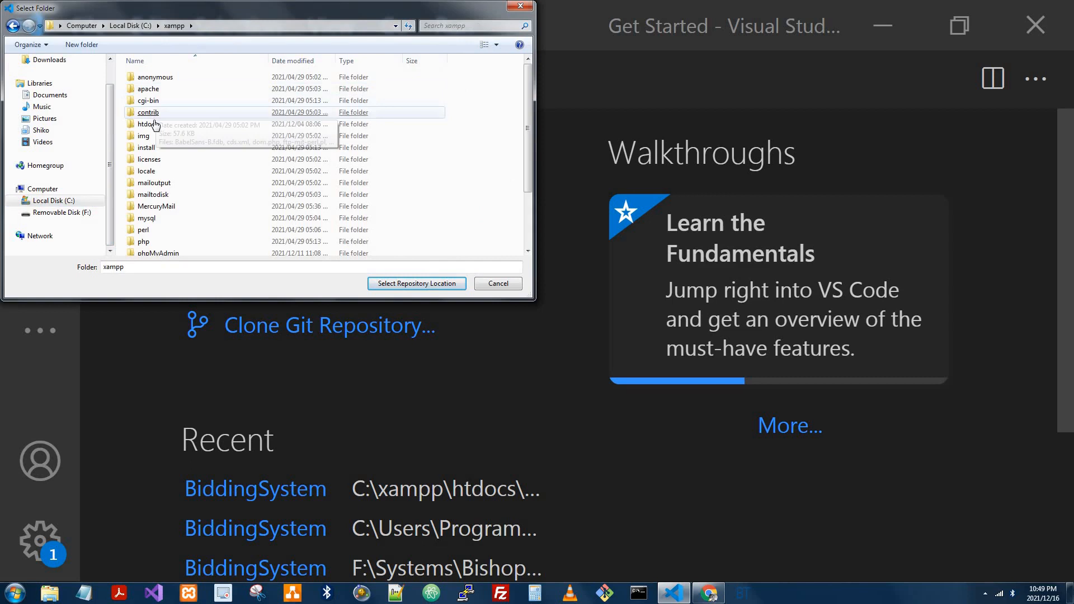
{"action": "double_click", "coordinate": [146, 124]}
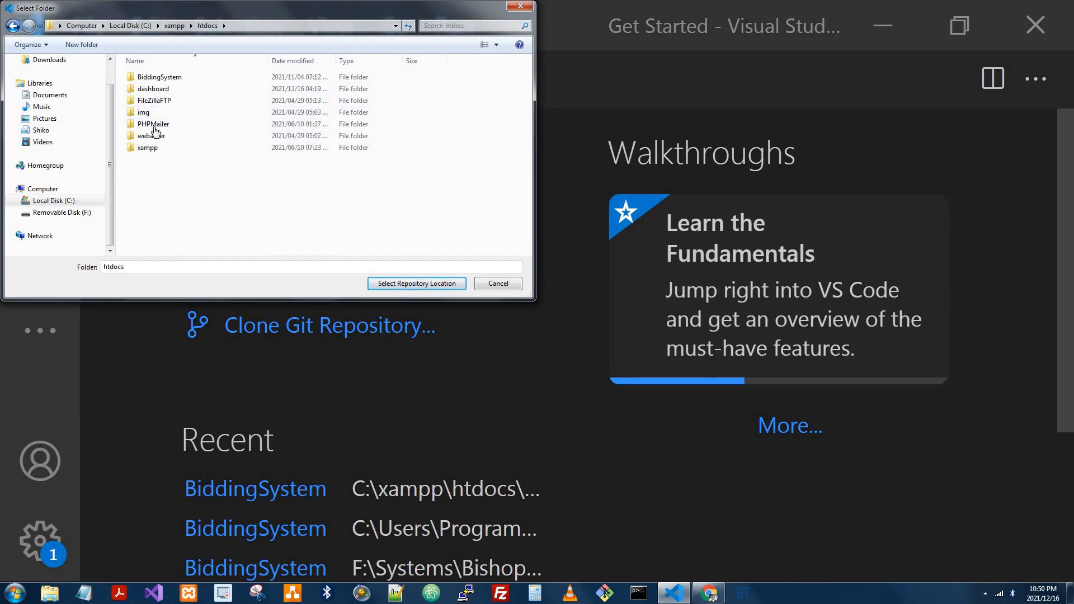
{"action": "double_click", "coordinate": [153, 88]}
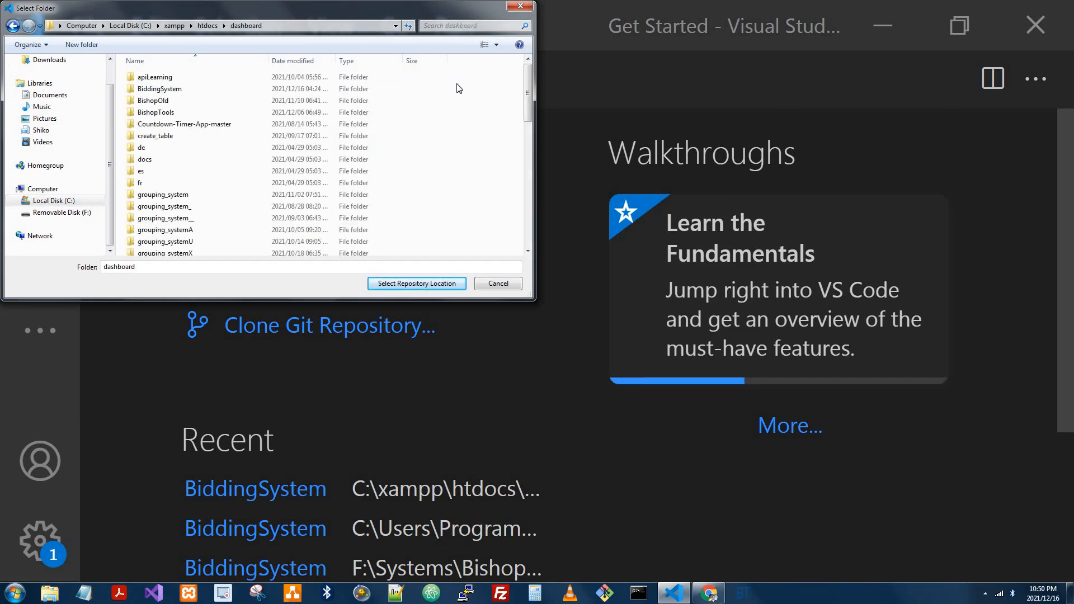
{"action": "scroll", "scroll_direction": "down", "scroll_amount": 3}
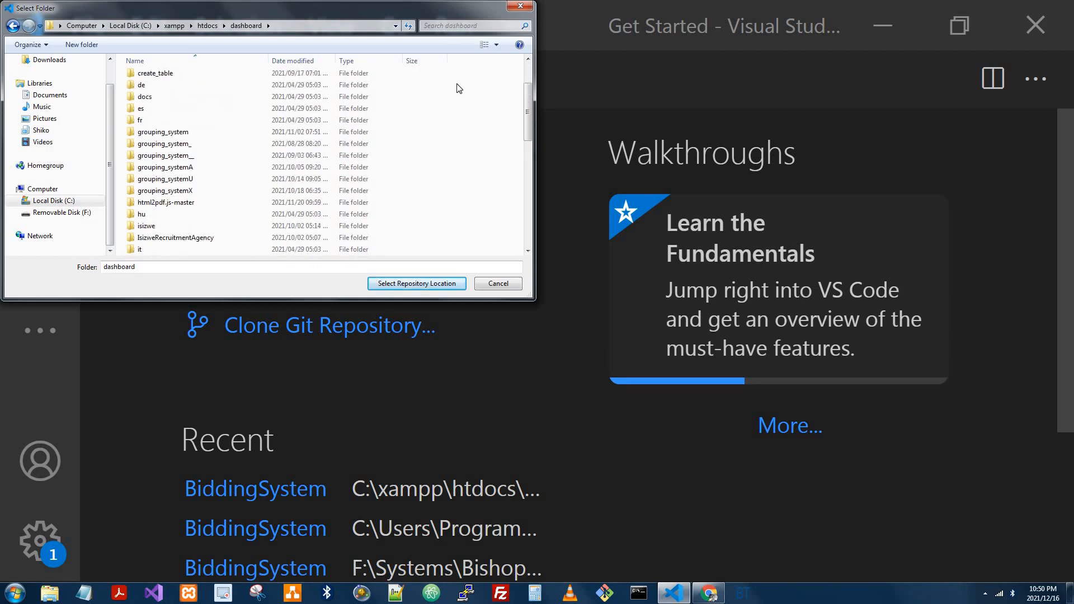
{"action": "scroll", "scroll_direction": "down", "scroll_amount": 3}
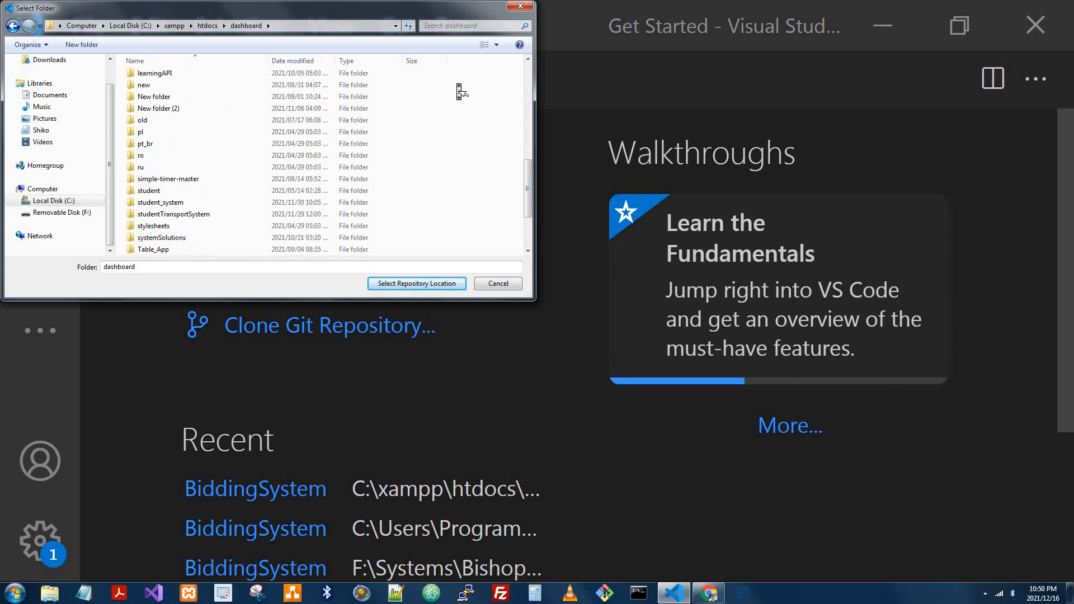
{"action": "scroll", "scroll_direction": "down", "scroll_amount": 3}
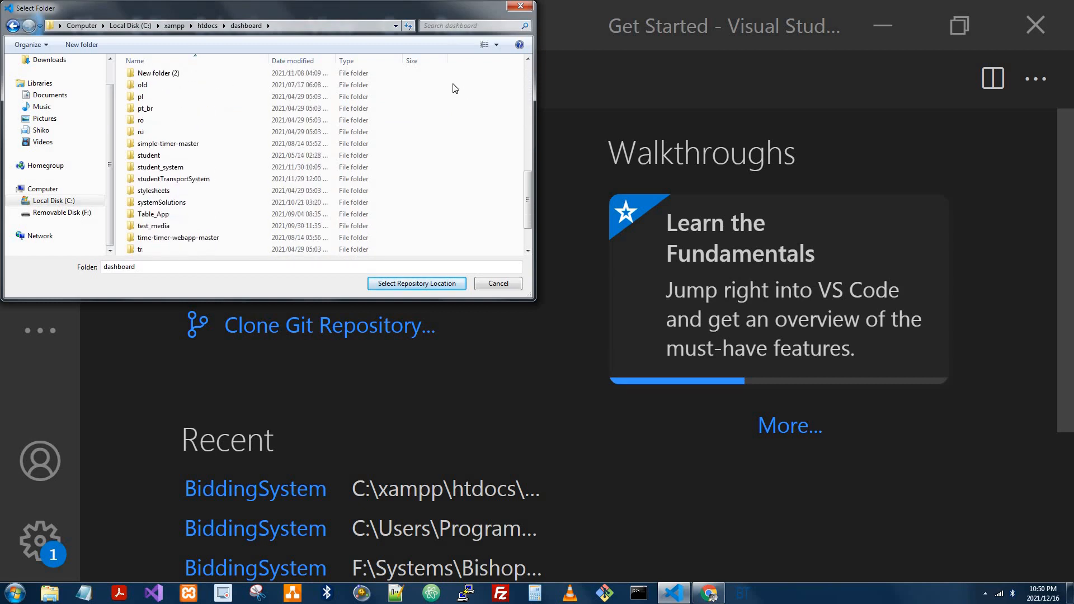
{"action": "mouse_move", "coordinate": [464, 107]}
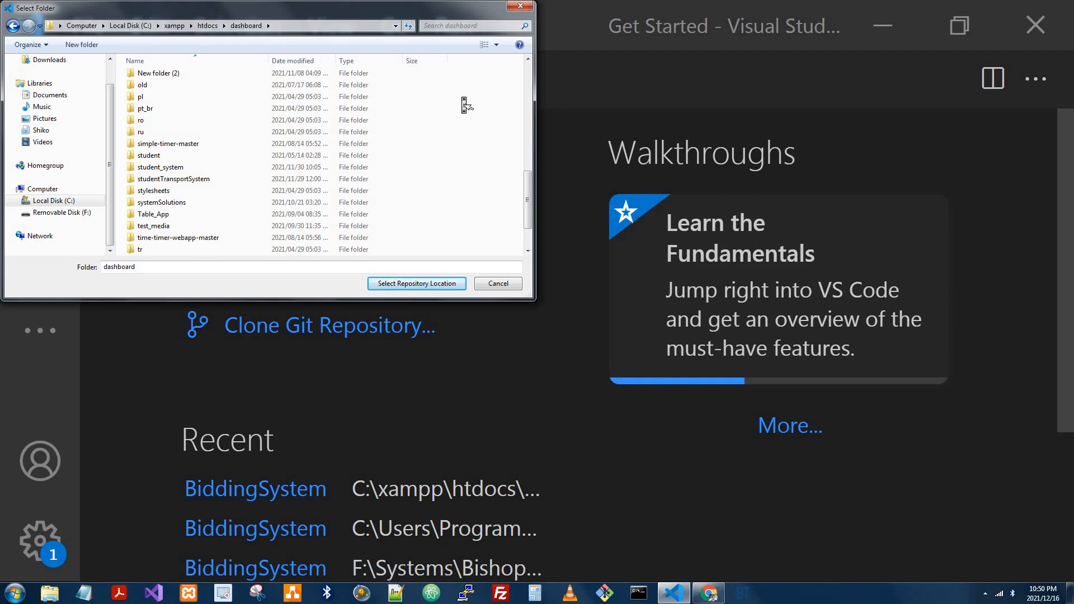
{"action": "left_click", "coordinate": [143, 109]}
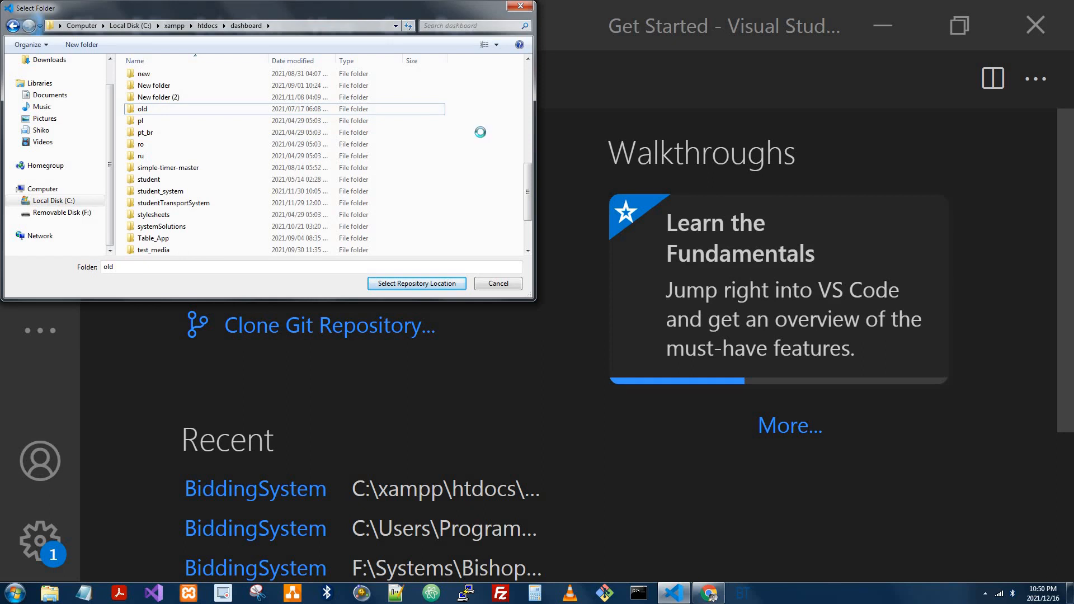
Create a systemTransport folder in dashboard and confirm it as the clone destination.
{"action": "left_click", "coordinate": [81, 44]}
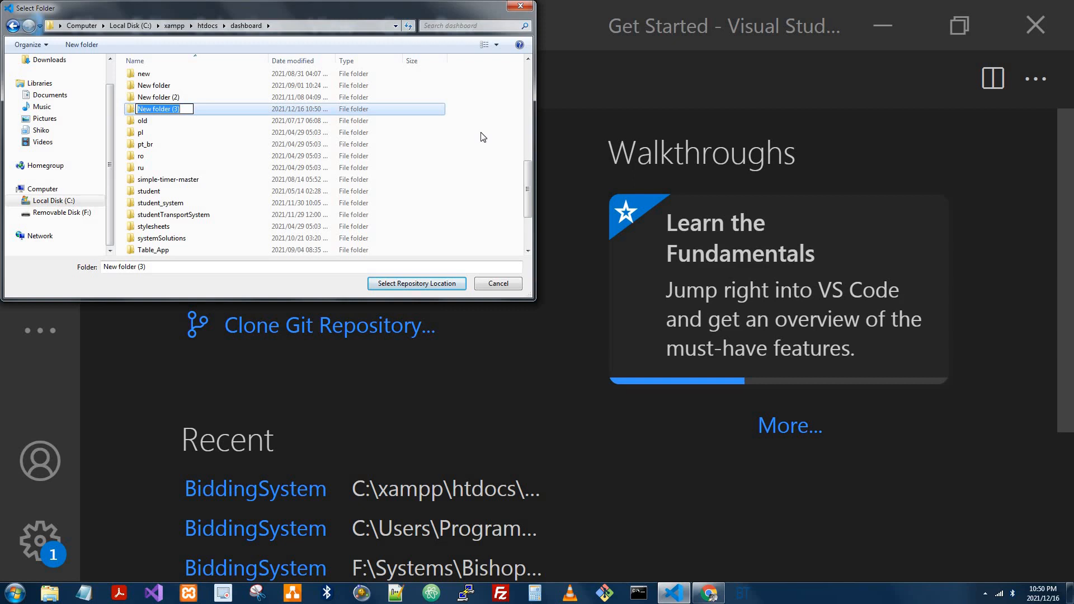
{"action": "type", "text": "systeTransport"}
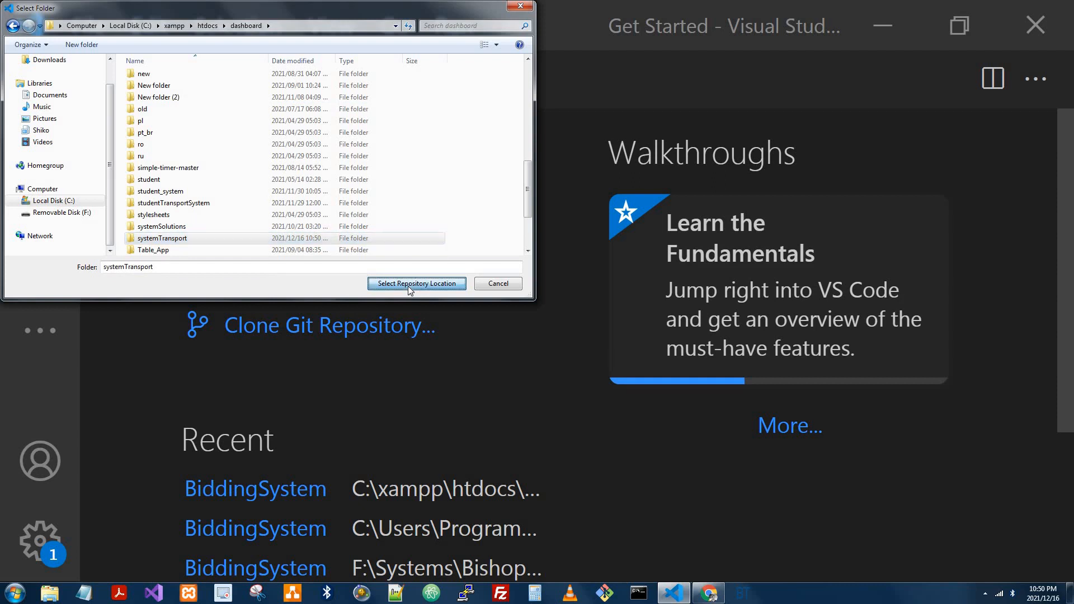
{"action": "left_click", "coordinate": [417, 284]}
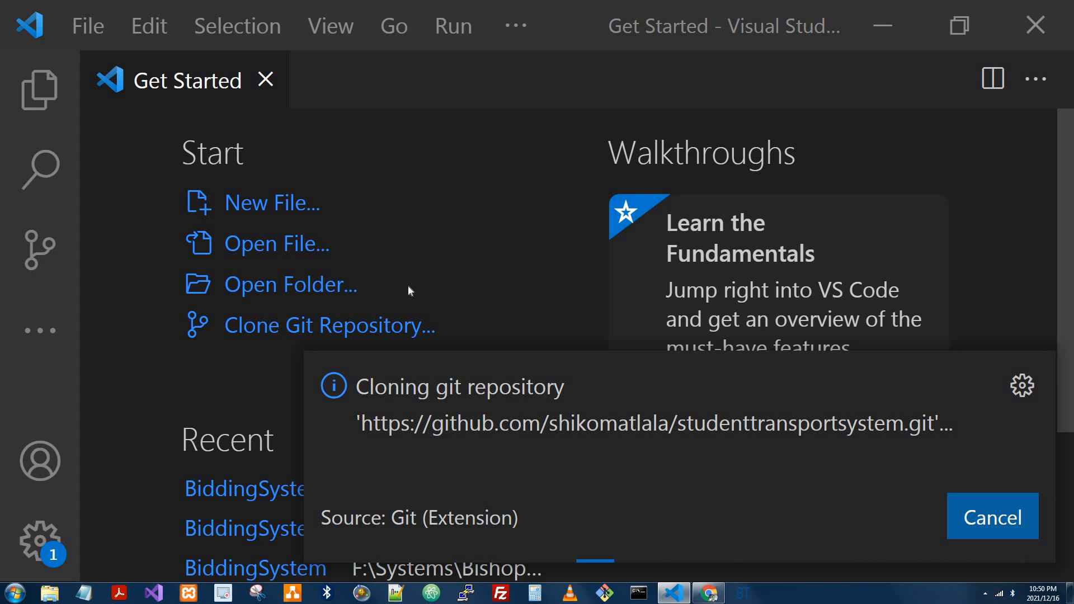
Open the freshly cloned studenttransportsystem repository from the completion notification.
{"action": "left_click", "coordinate": [992, 517]}
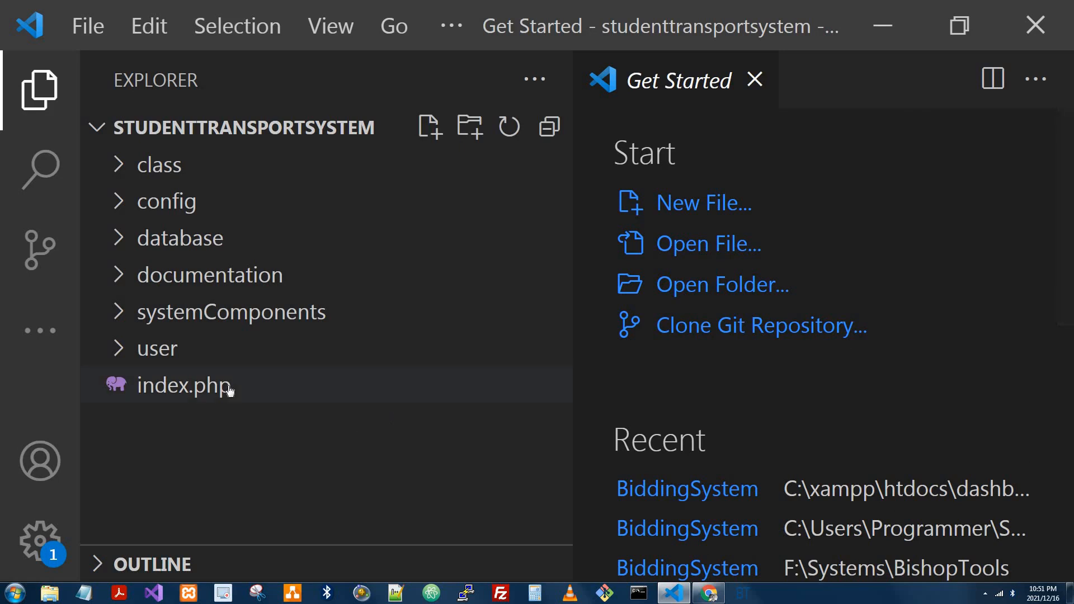
Add a '//Hi ther' comment near the top of index.php, closing find/replace.
{"action": "double_click", "coordinate": [184, 386]}
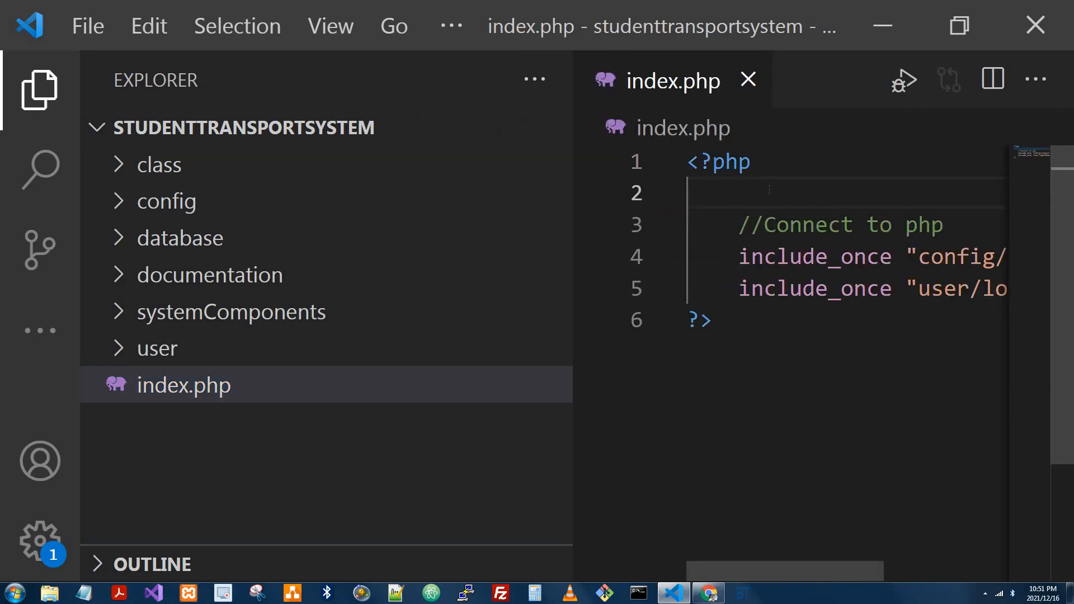
{"action": "type", "text": "//Hit here"}
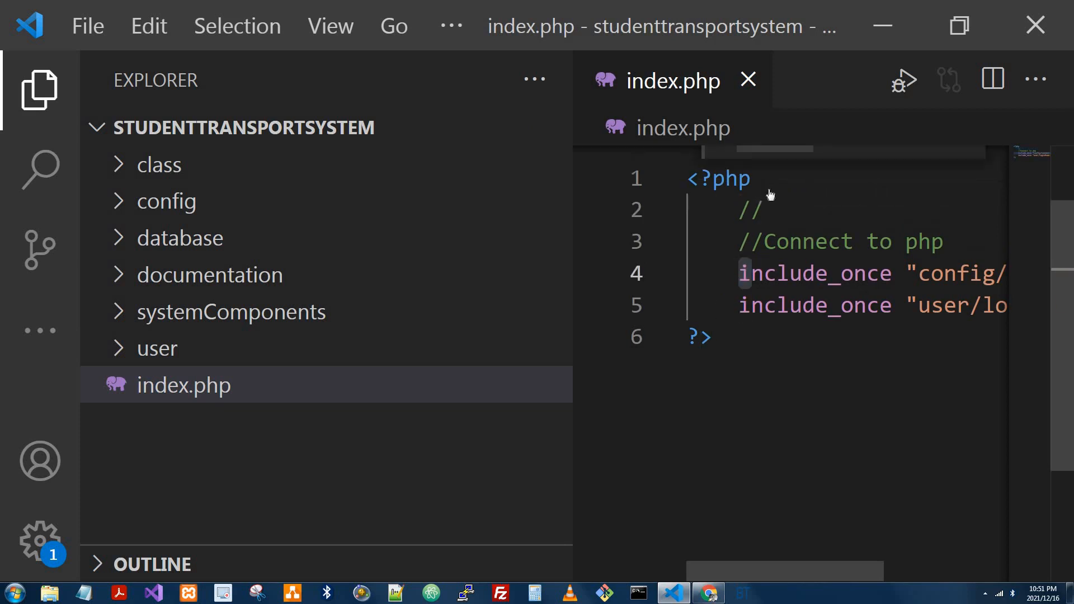
{"action": "key", "text": "Ctrl+f"}
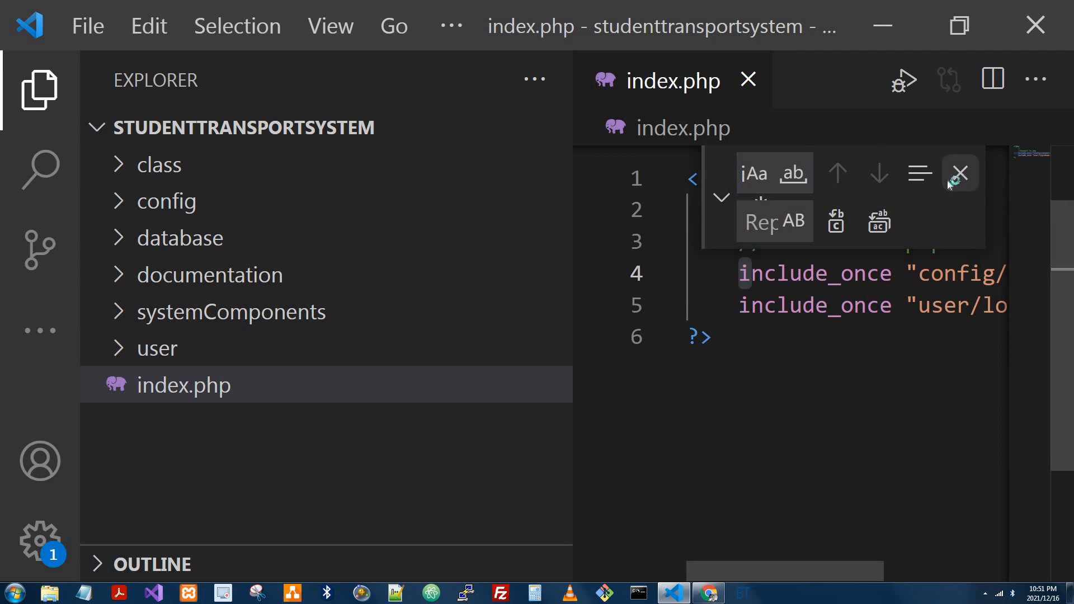
{"action": "left_click", "coordinate": [960, 173]}
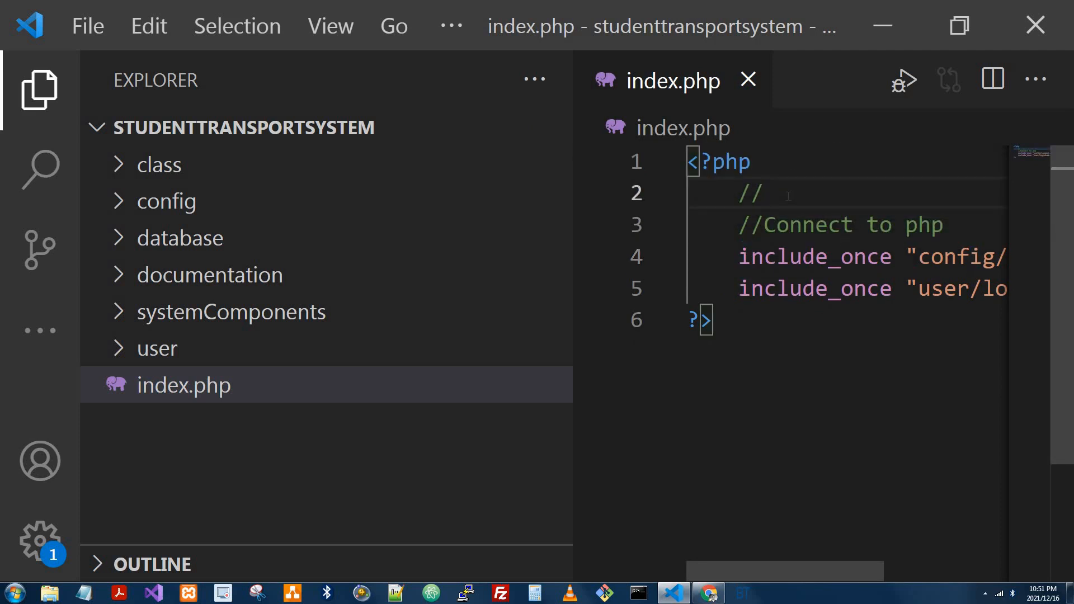
{"action": "type", "text": "Hi ther"}
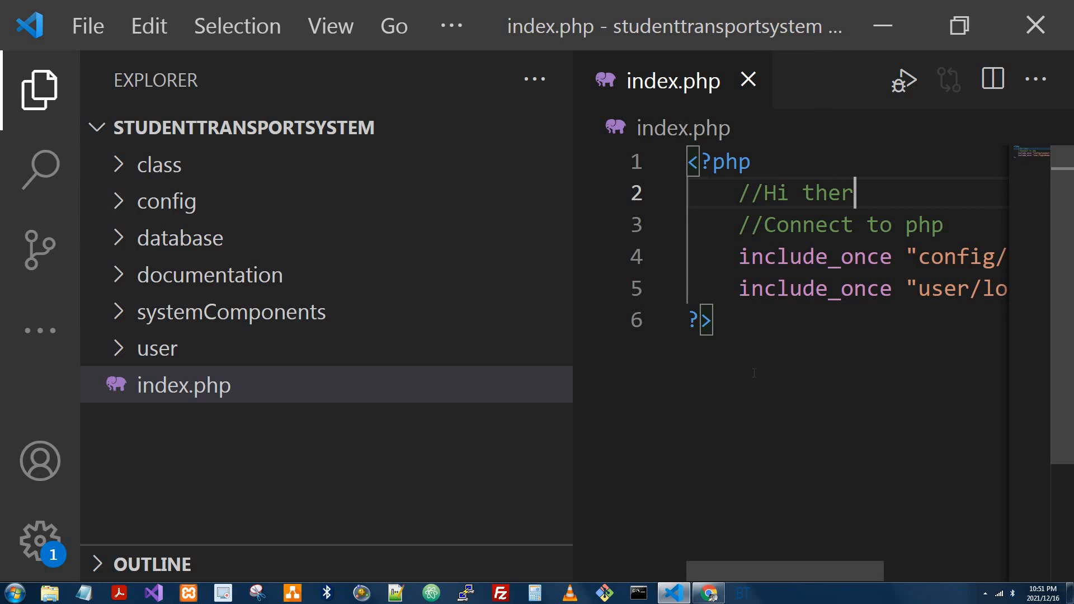
{"action": "mouse_move", "coordinate": [37, 250]}
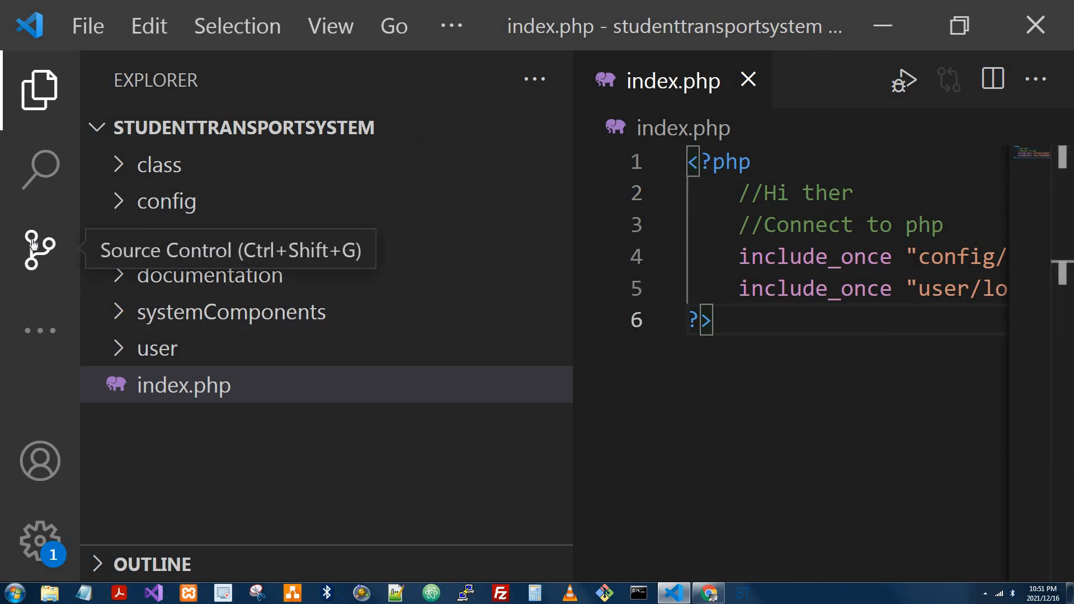
Show Source Control listing modified index.php and dismiss the PHP validation warning.
{"action": "left_click", "coordinate": [38, 251]}
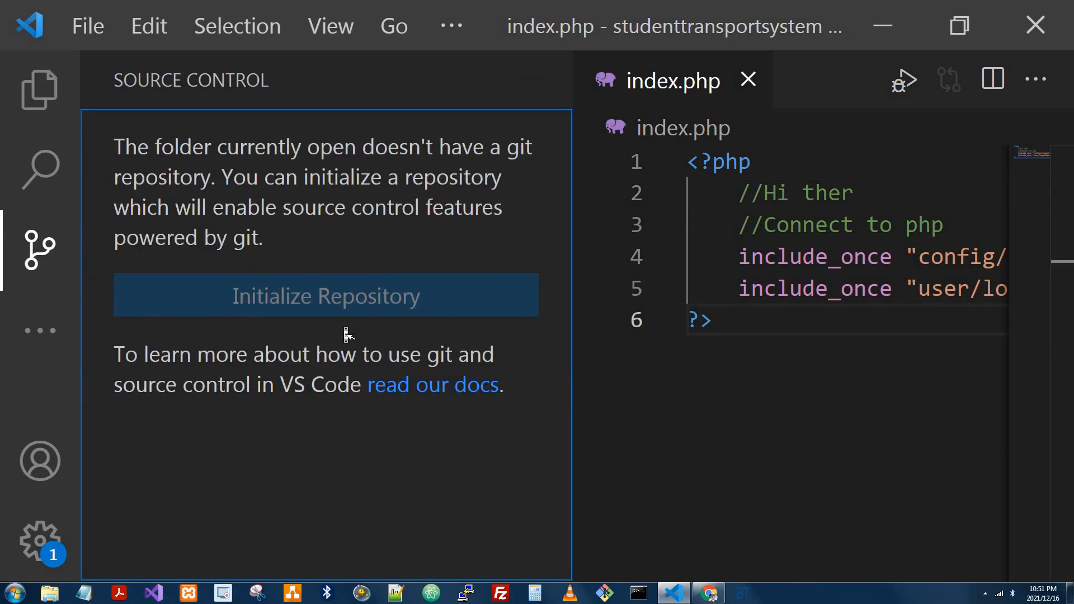
{"action": "mouse_move", "coordinate": [121, 189]}
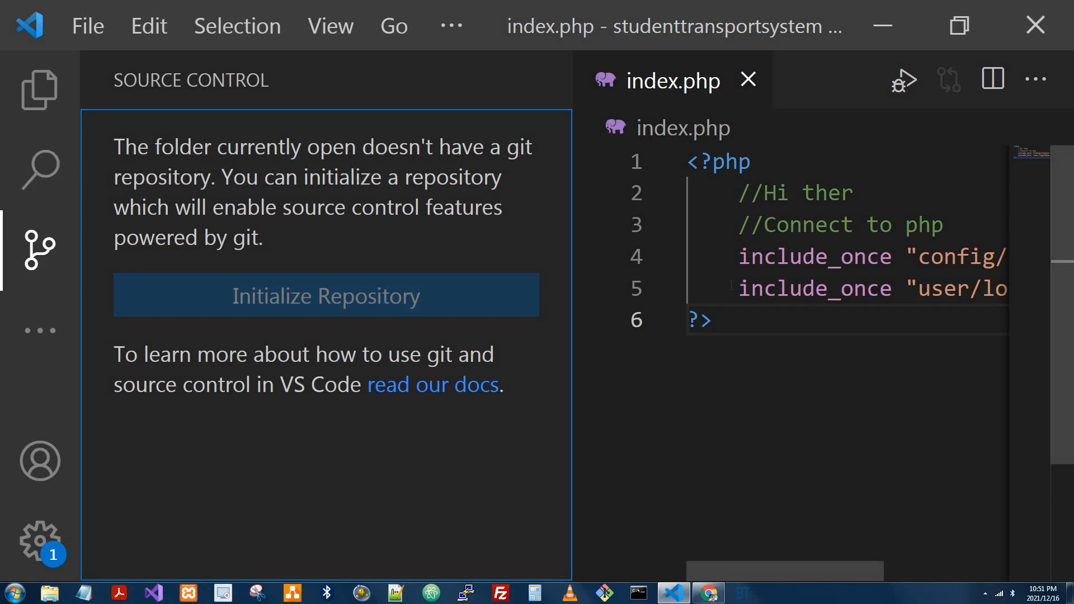
{"action": "mouse_move", "coordinate": [358, 202]}
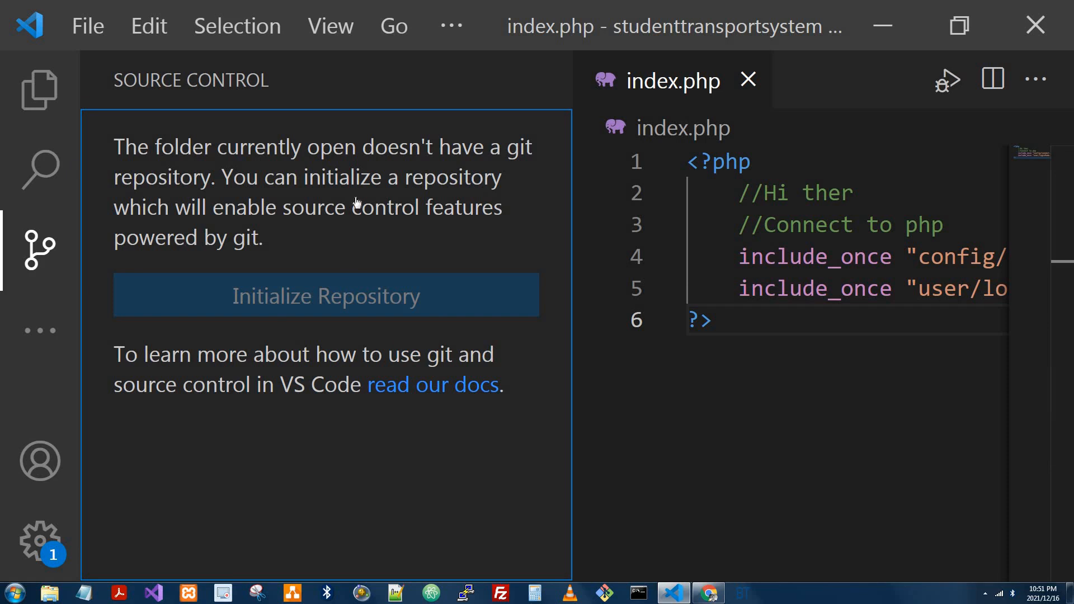
{"action": "left_click", "coordinate": [325, 296]}
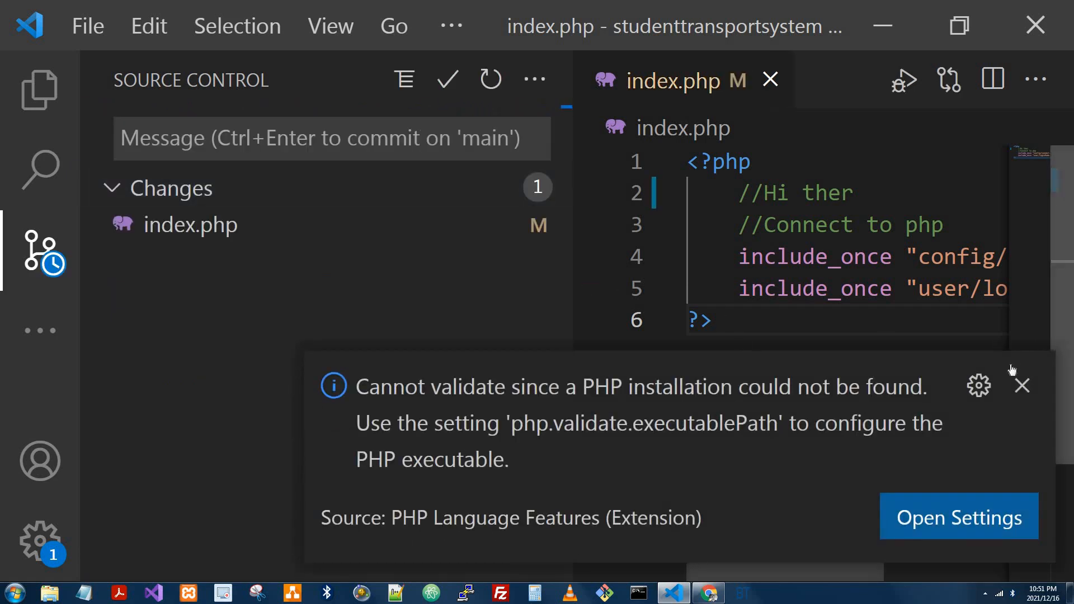
{"action": "left_click", "coordinate": [1021, 386]}
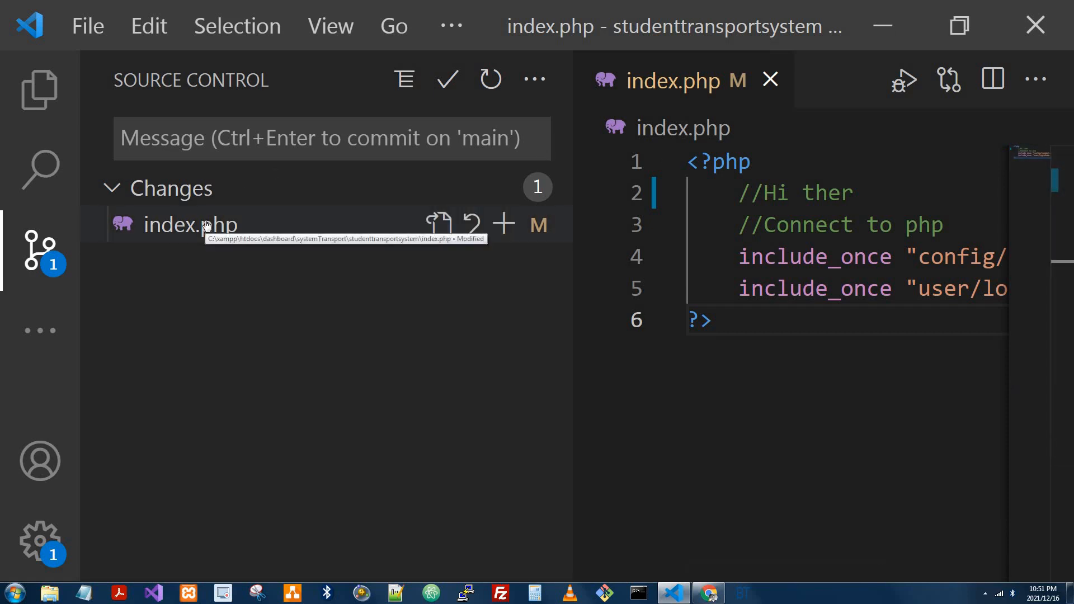
{"action": "mouse_move", "coordinate": [300, 231]}
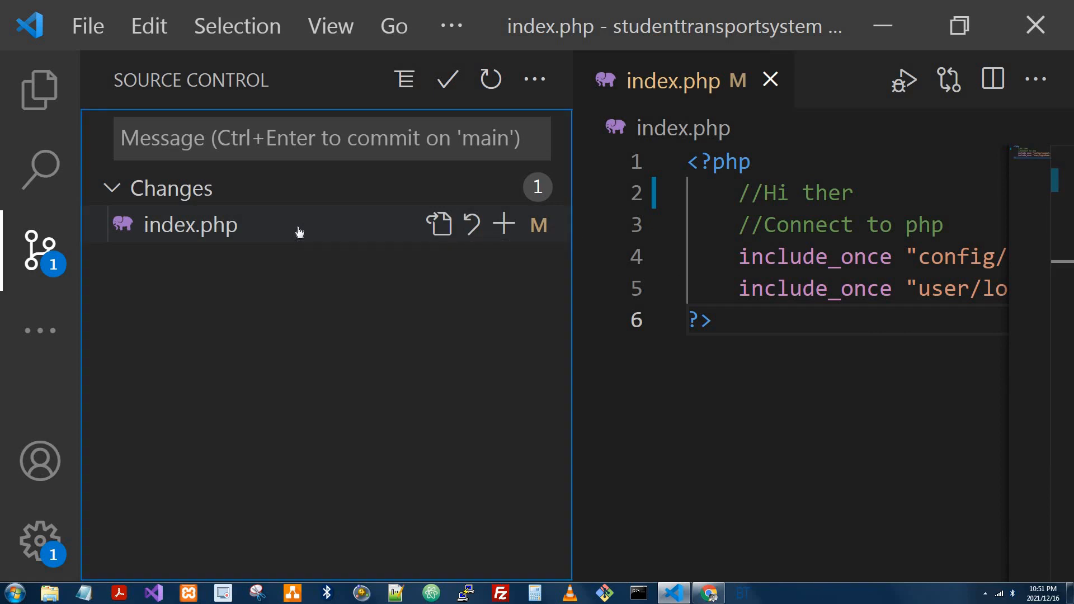
Review the index.php diff and commit it as 'I just changed something'.
{"action": "left_click", "coordinate": [190, 225]}
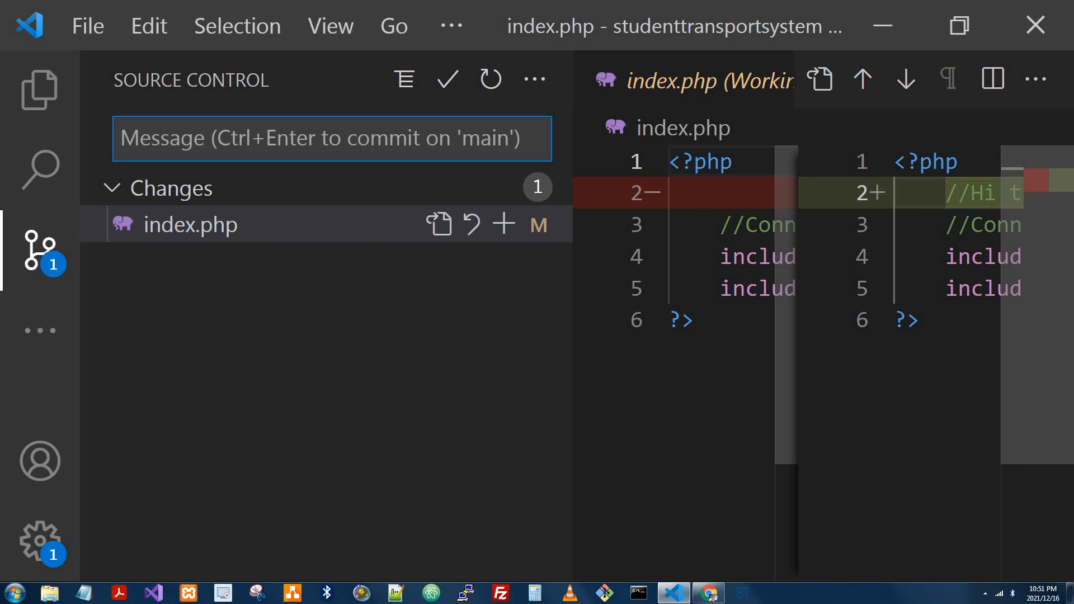
{"action": "type", "text": "I just changed someh"}
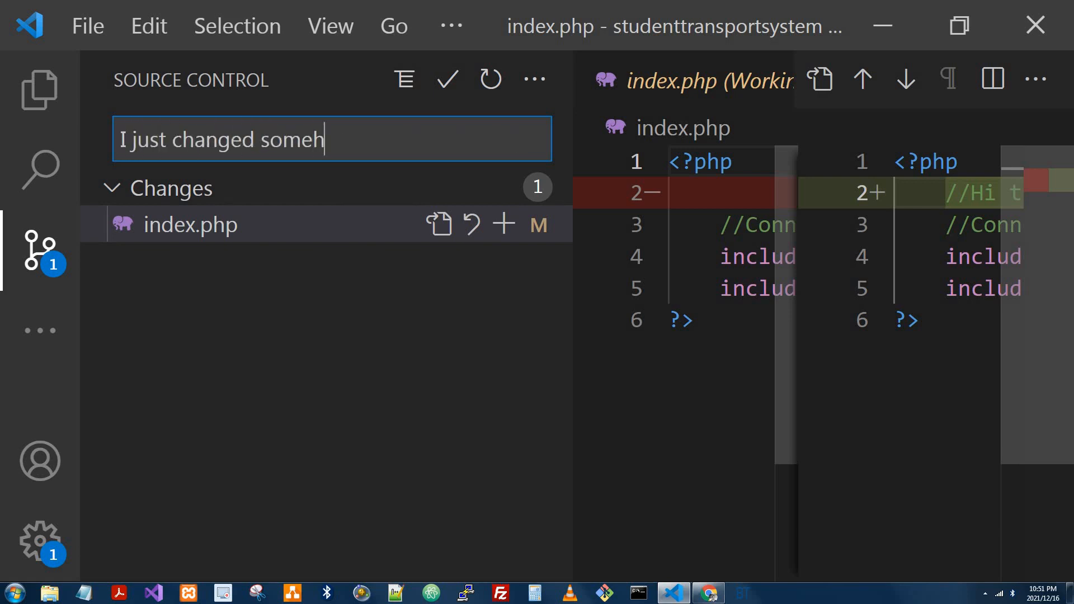
{"action": "type", "text": "ing"}
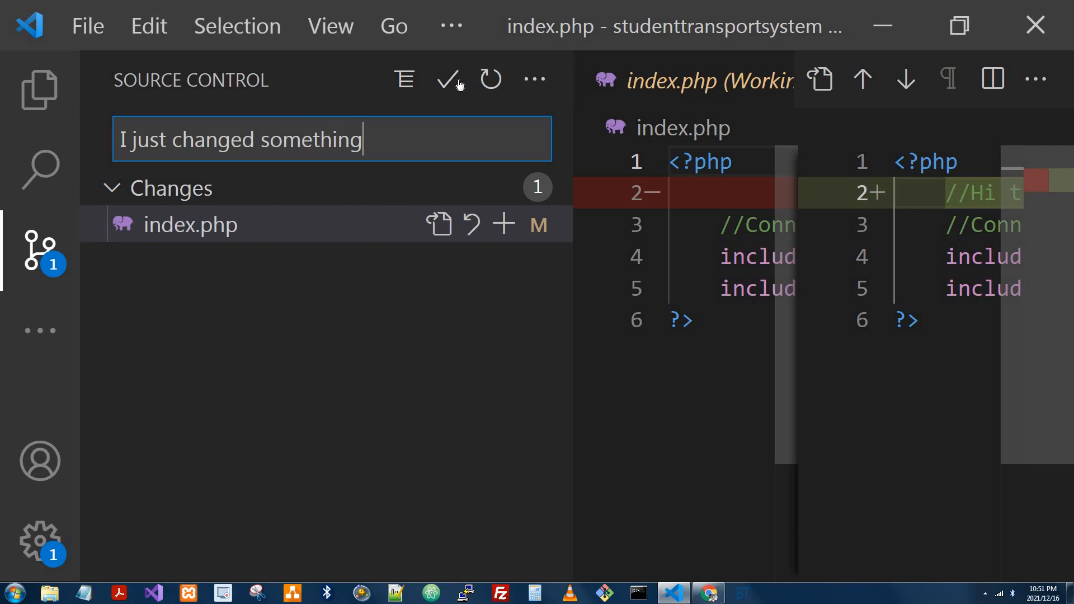
{"action": "mouse_move", "coordinate": [448, 80]}
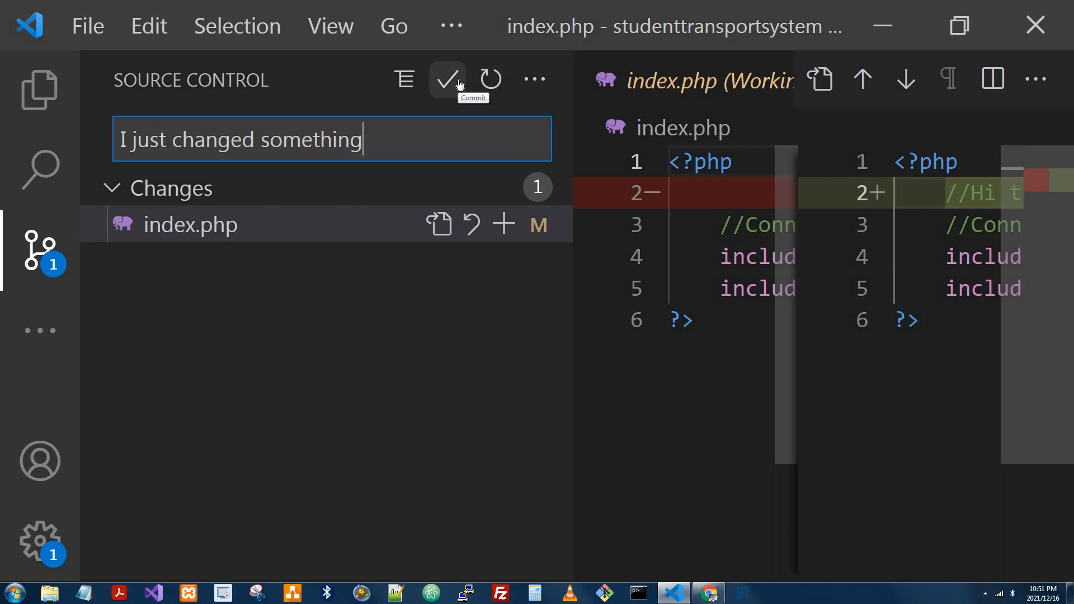
{"action": "mouse_move", "coordinate": [204, 332]}
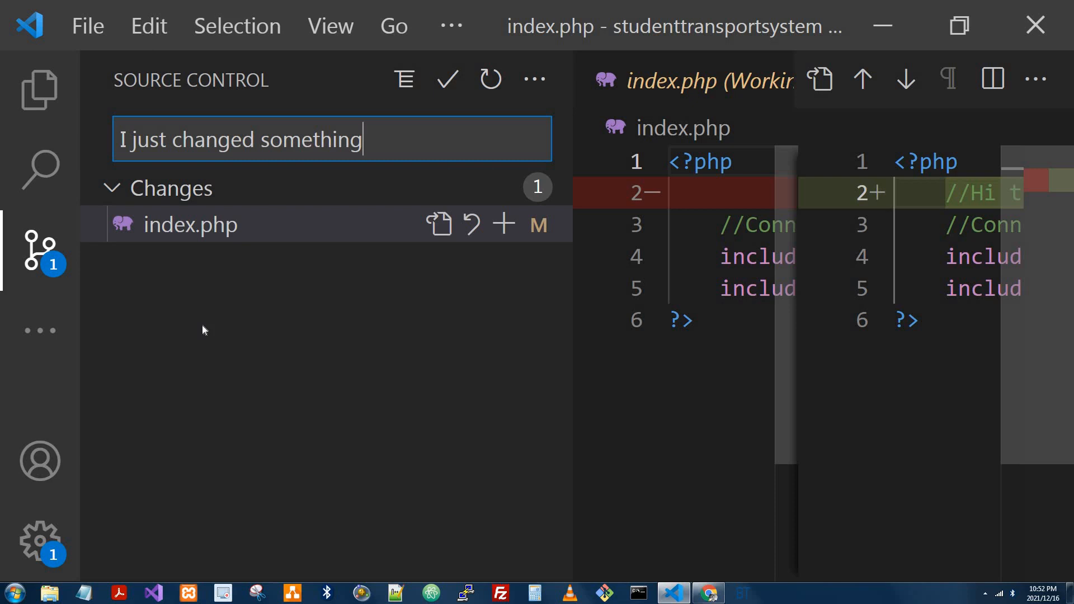
{"action": "mouse_move", "coordinate": [463, 54]}
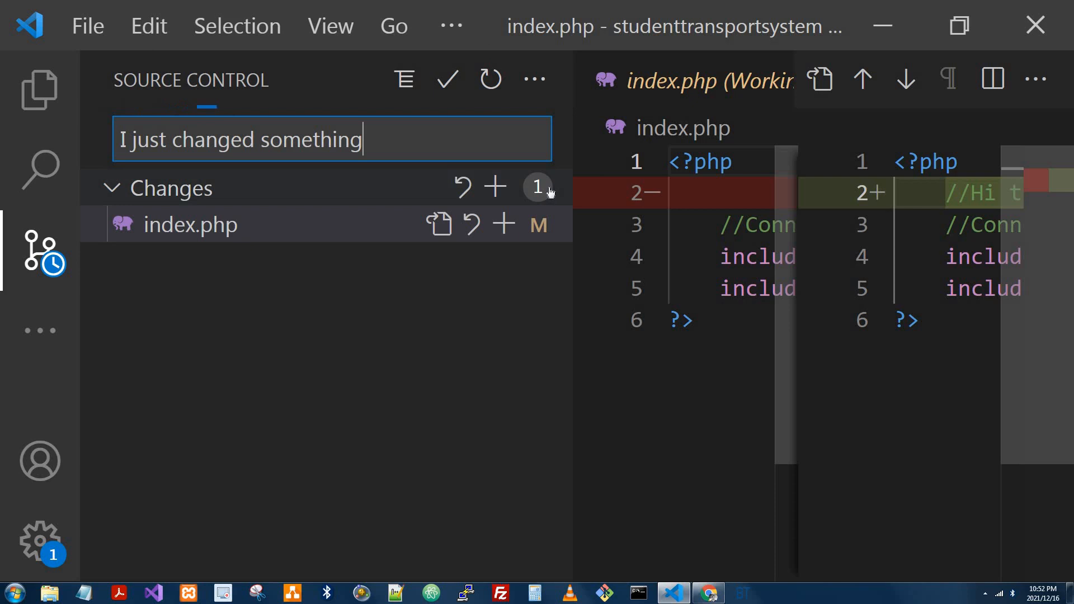
{"action": "left_click", "coordinate": [447, 80]}
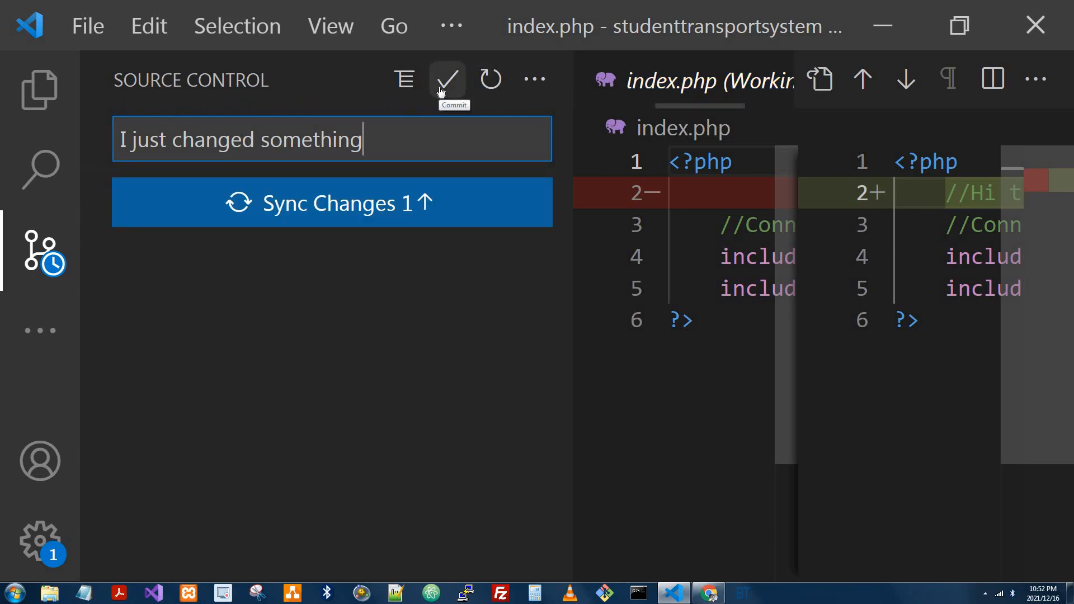
{"action": "left_click", "coordinate": [447, 79]}
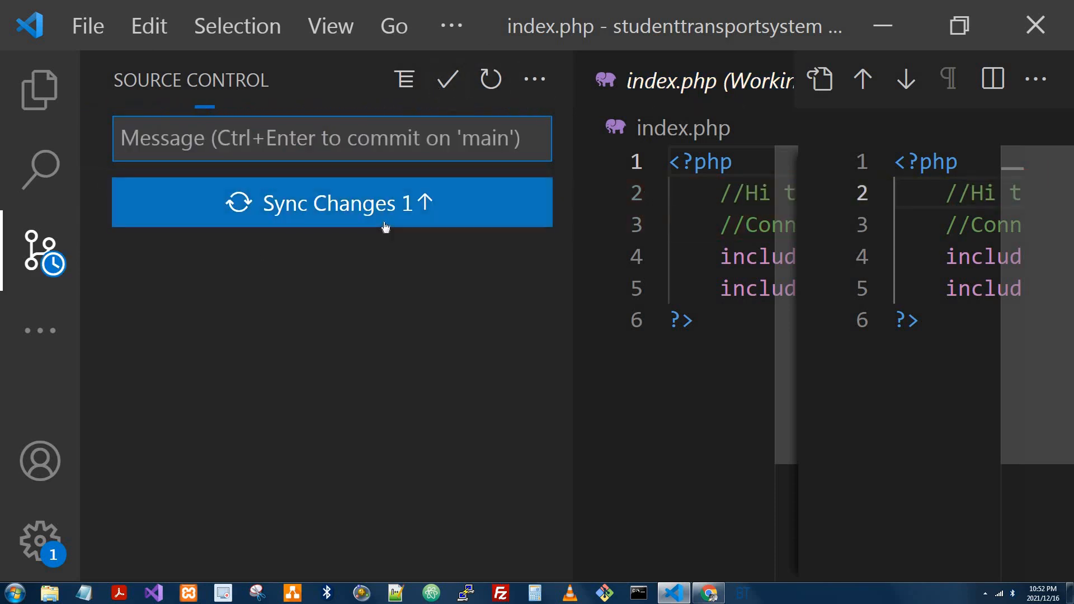
Sync the commit with origin/main, confirming the push and pull prompt.
{"action": "left_click", "coordinate": [346, 204]}
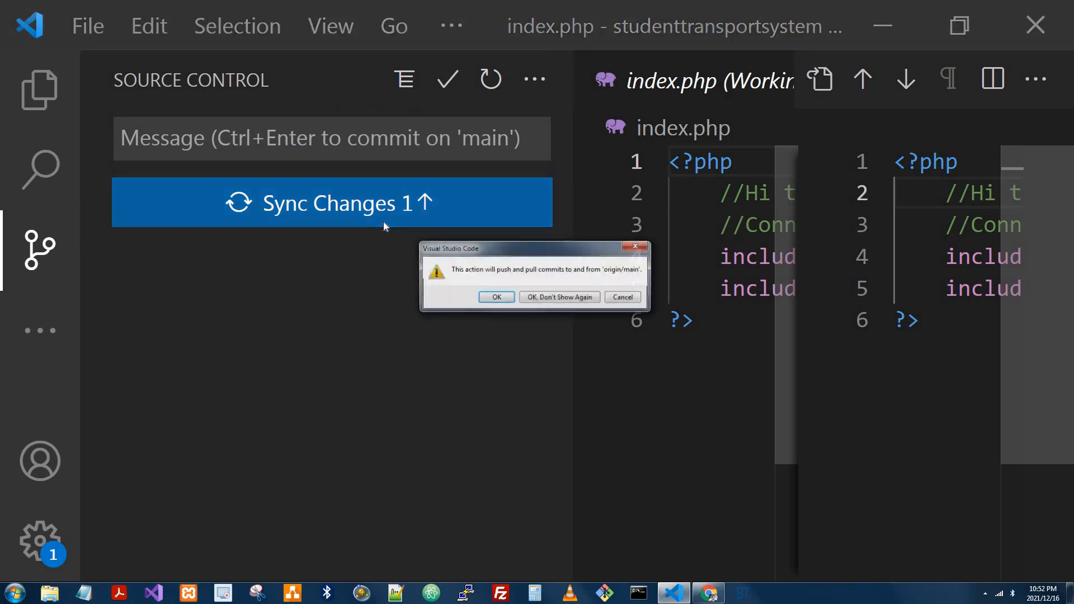
{"action": "left_click", "coordinate": [497, 297]}
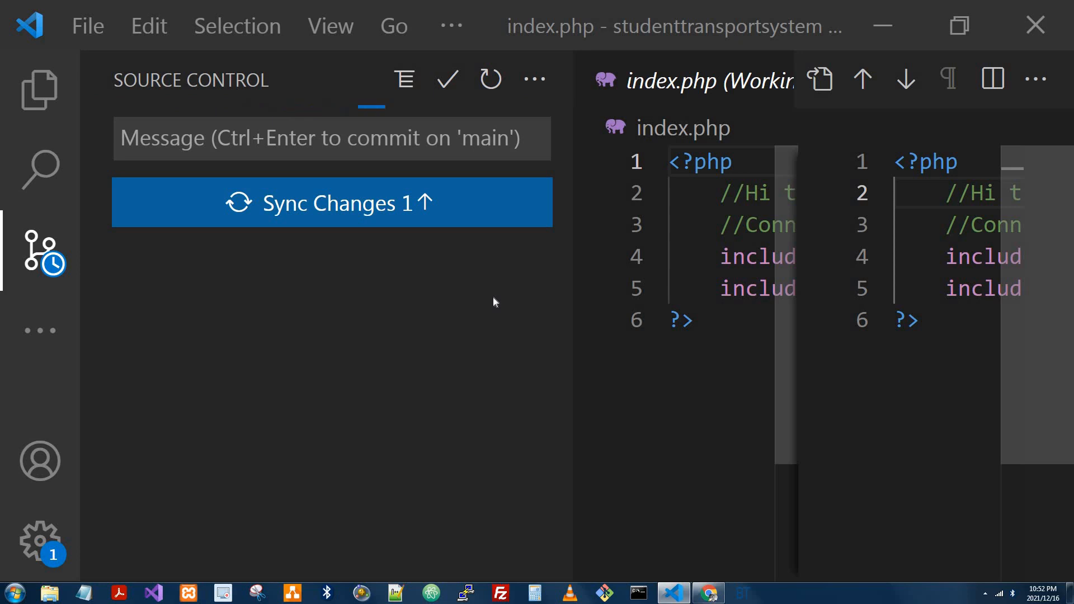
{"action": "left_click", "coordinate": [331, 203]}
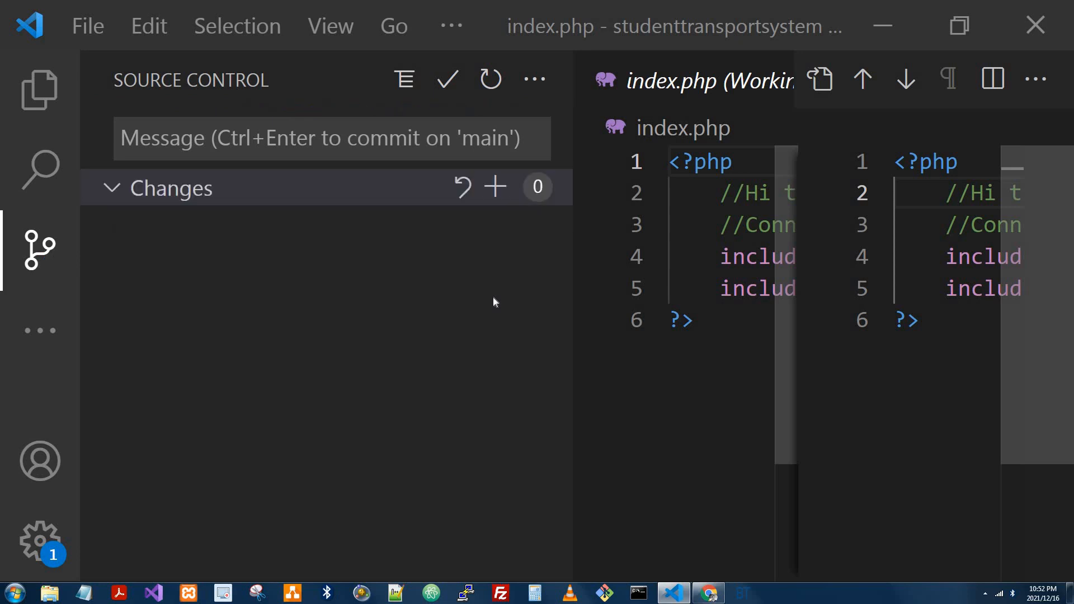
{"action": "mouse_move", "coordinate": [708, 593]}
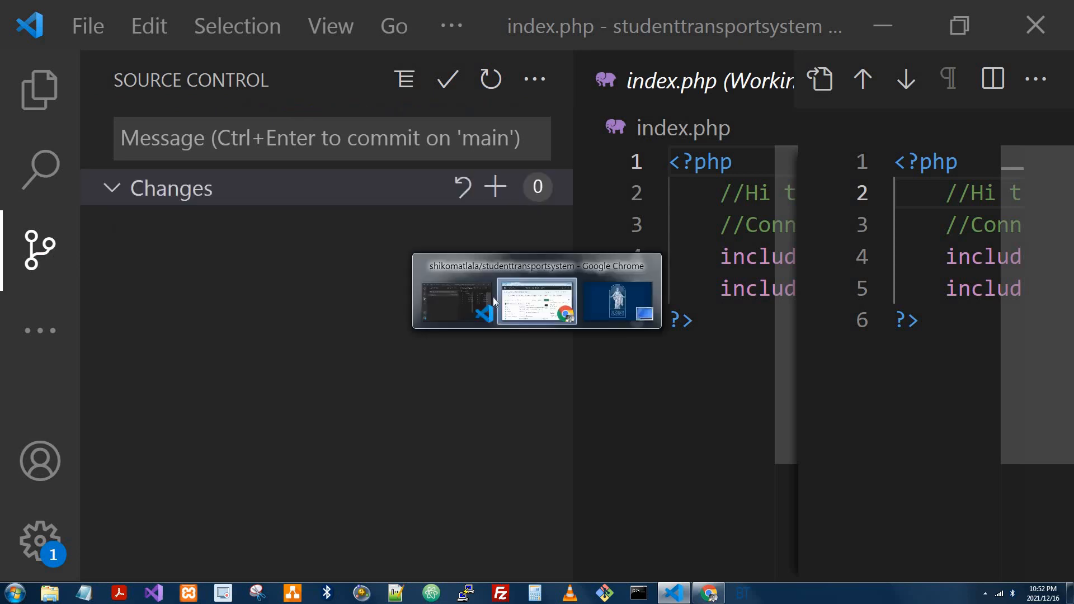
Reload the GitHub repository page in Chrome and scroll down to index.php's file listing.
{"action": "left_click", "coordinate": [537, 299]}
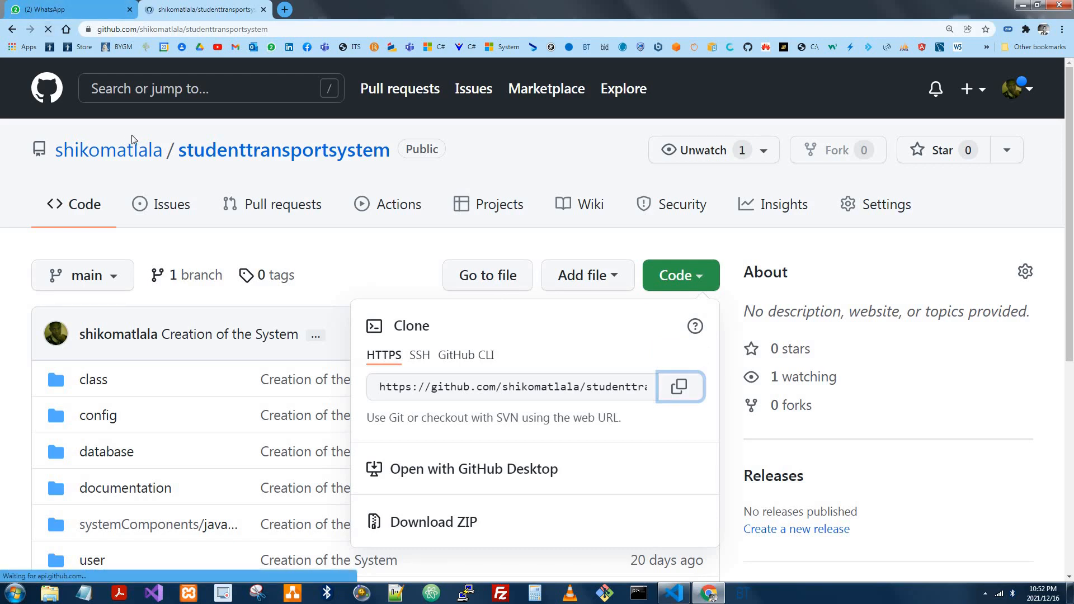
{"action": "left_click", "coordinate": [950, 29]}
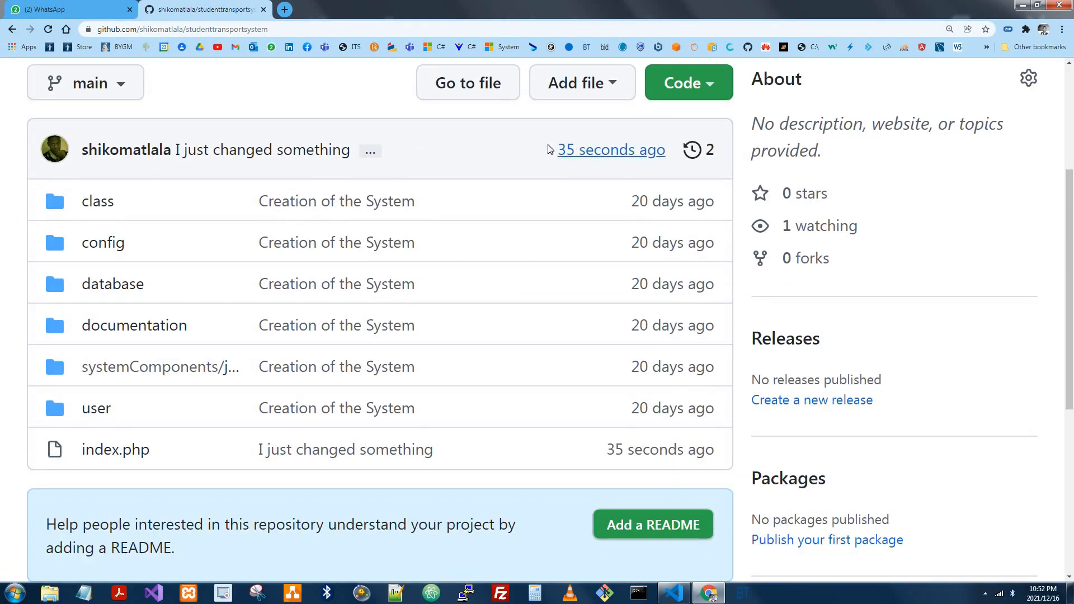
{"action": "mouse_move", "coordinate": [347, 450]}
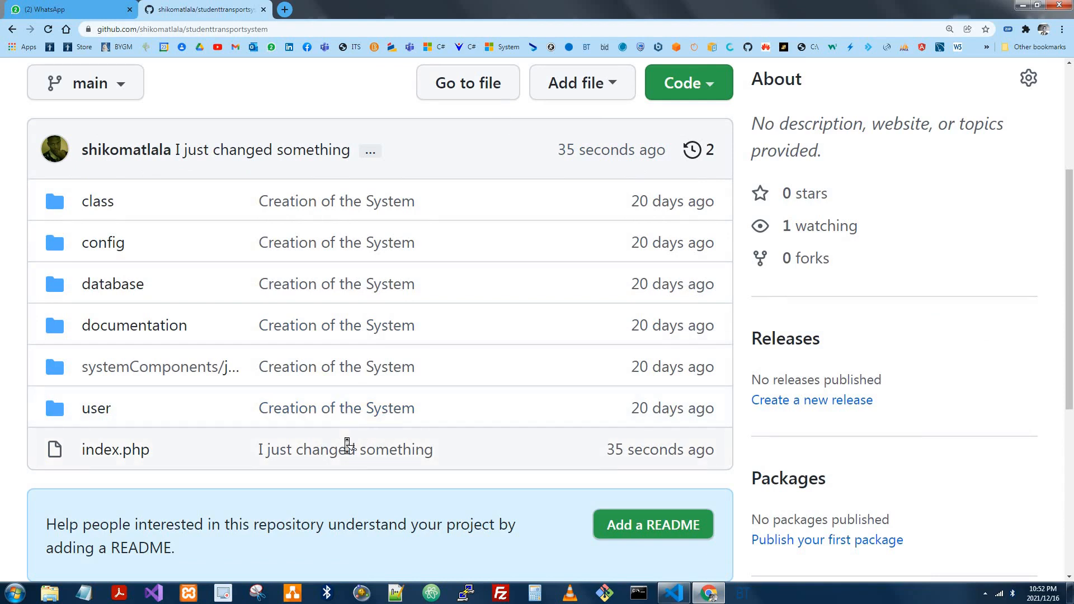
{"action": "scroll", "scroll_direction": "down", "scroll_amount": 3}
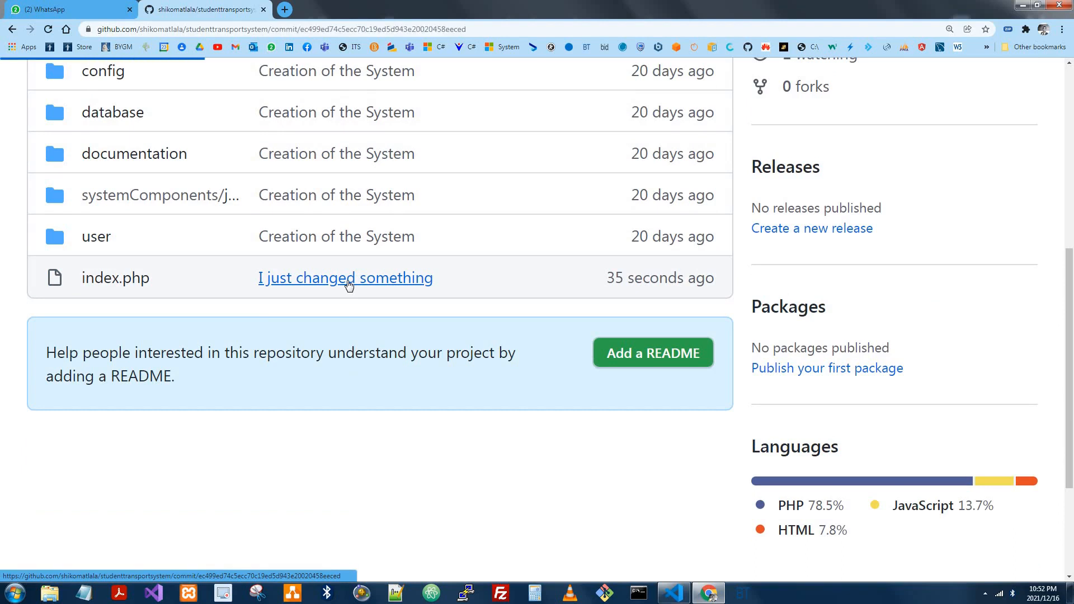
Review the 'I just changed something' commit's index.php diff on GitHub, then return to VS Code.
{"action": "left_click", "coordinate": [345, 278]}
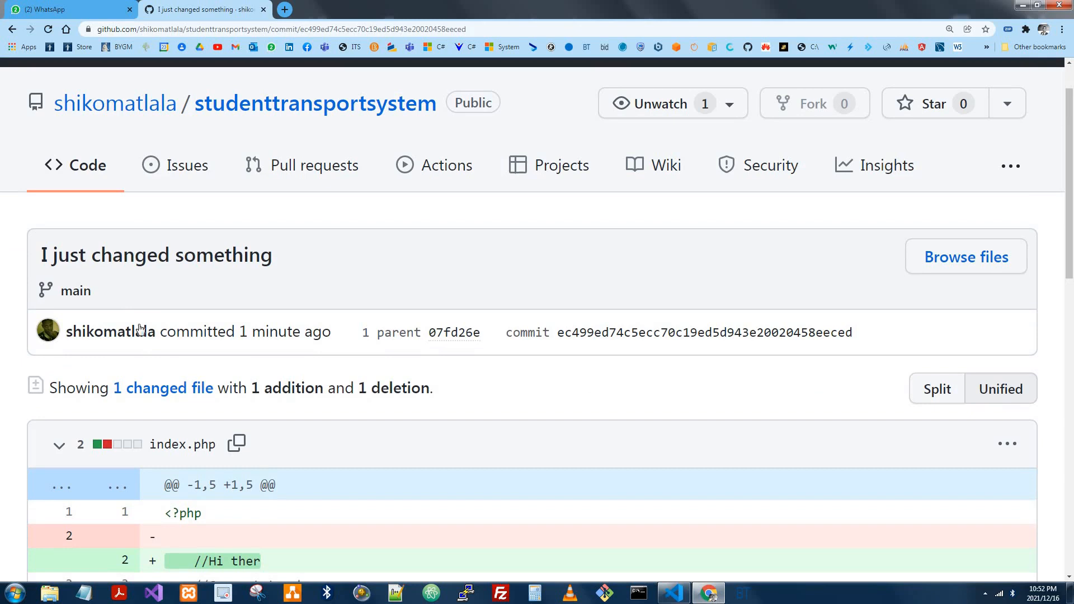
{"action": "mouse_move", "coordinate": [269, 373]}
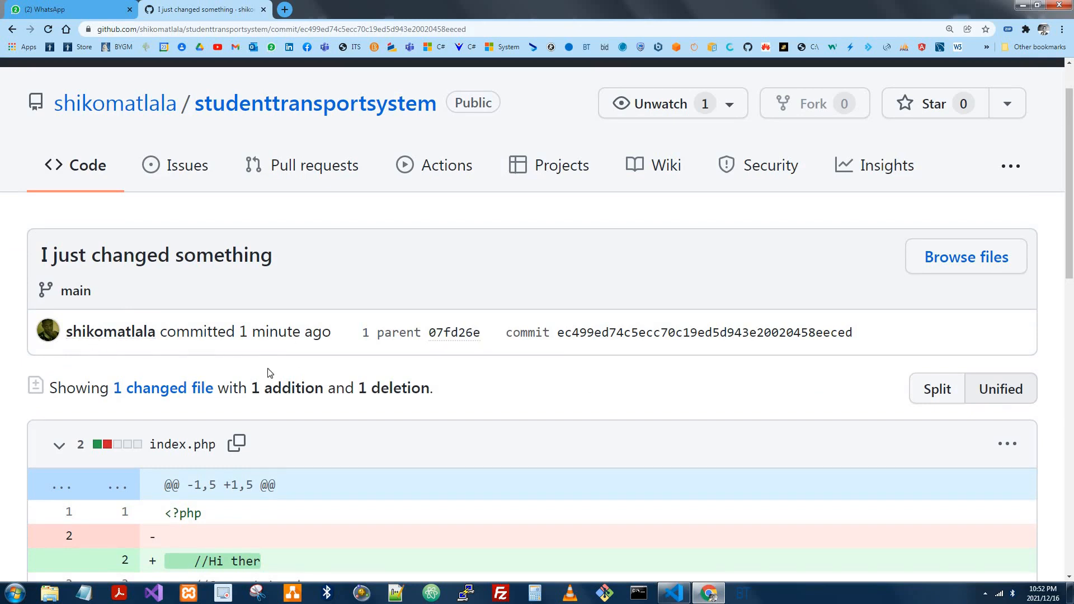
{"action": "scroll", "scroll_direction": "down", "scroll_amount": 3}
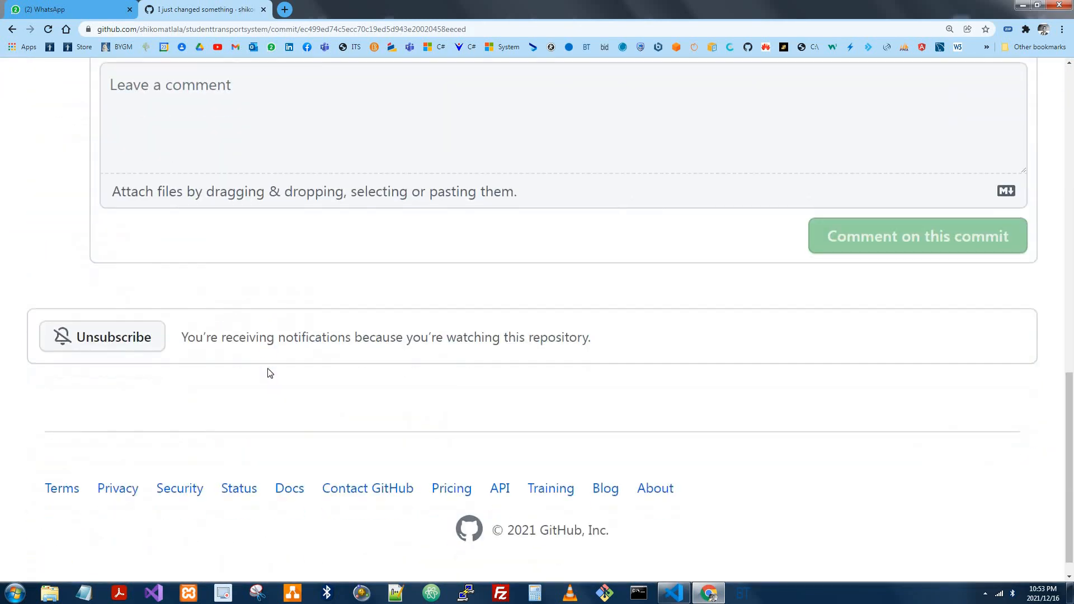
{"action": "scroll", "scroll_direction": "up", "scroll_amount": 3}
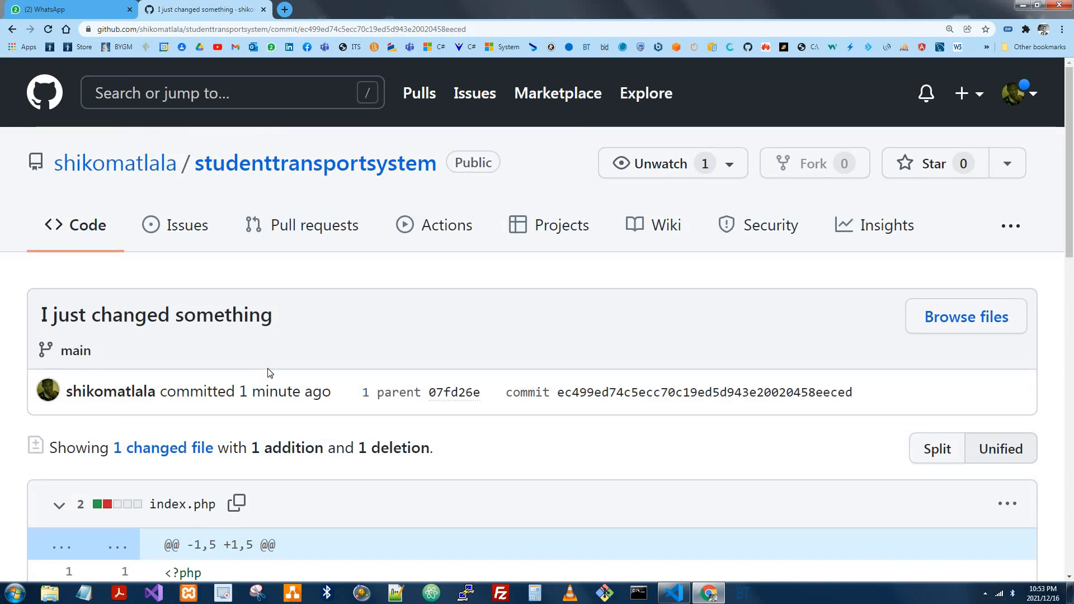
{"action": "left_click", "coordinate": [673, 592]}
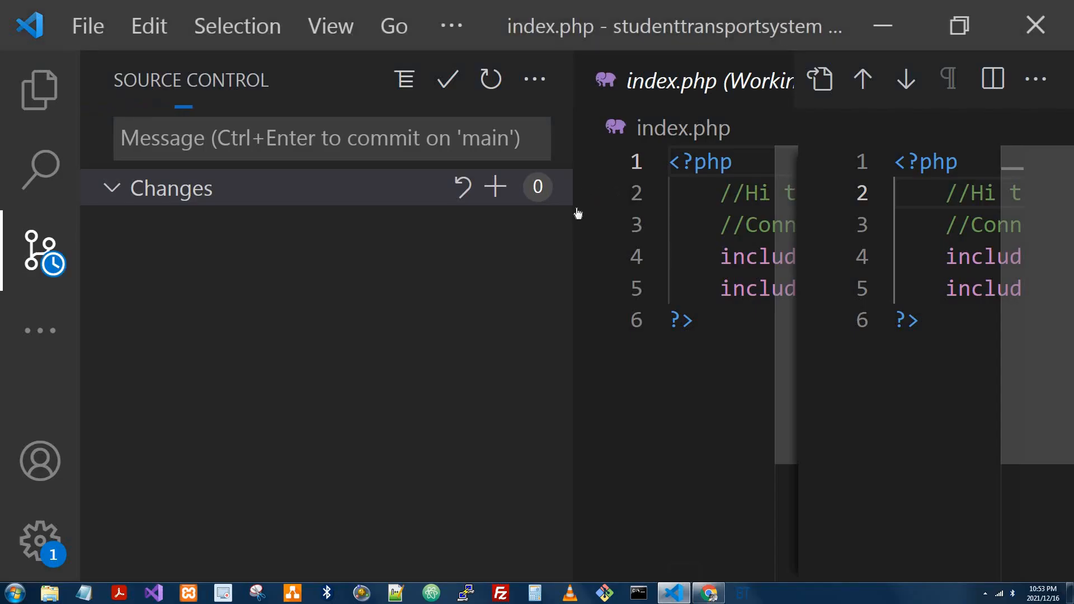
Drag the Source Control sidebar border left to widen the index.php diff view.
{"action": "left_click_drag", "start_coordinate": [577, 213], "coordinate": [367, 223]}
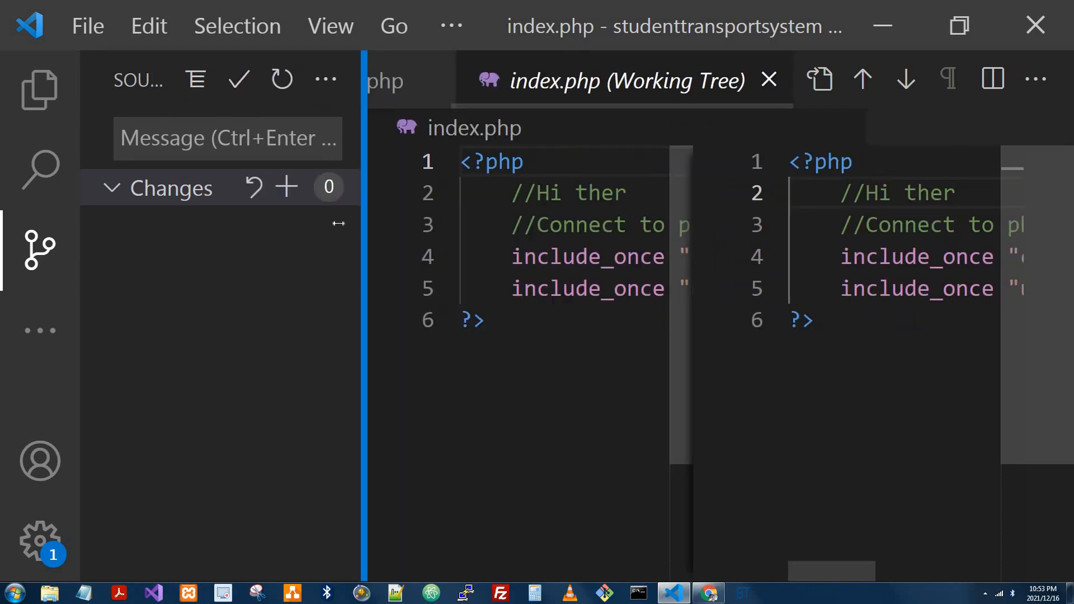
{"action": "mouse_move", "coordinate": [708, 125]}
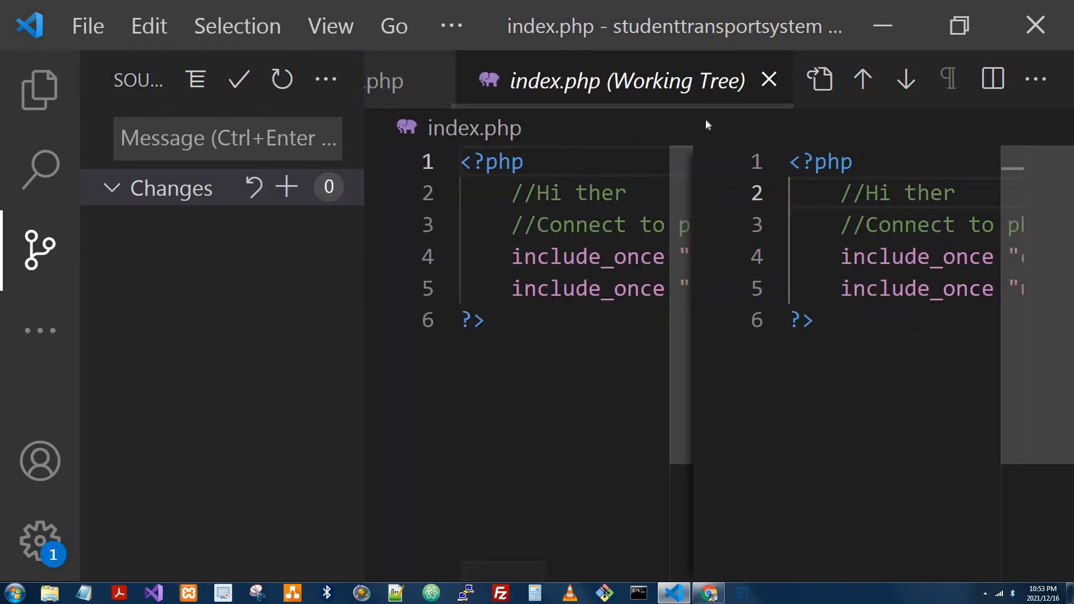